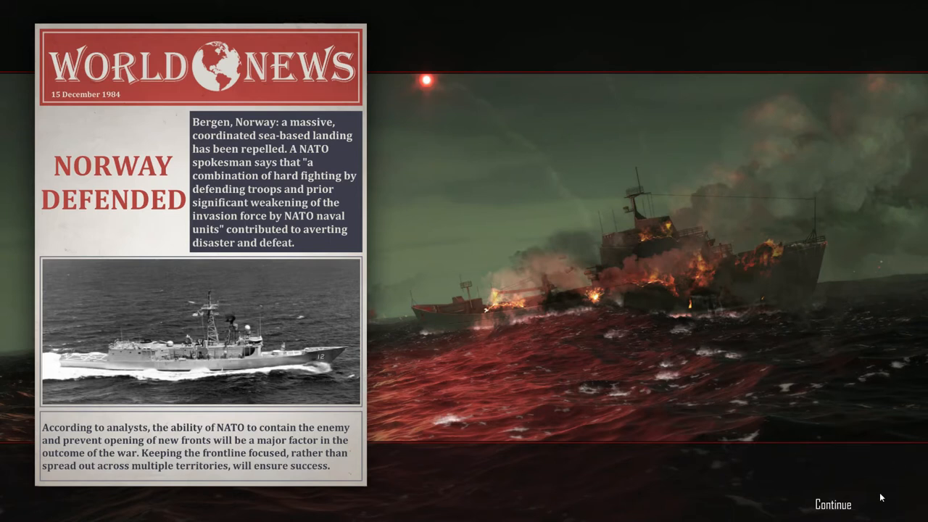
Step: Continue past the Norway Defended news and accept the orders to return to Holy Loch
left_click(833, 505)
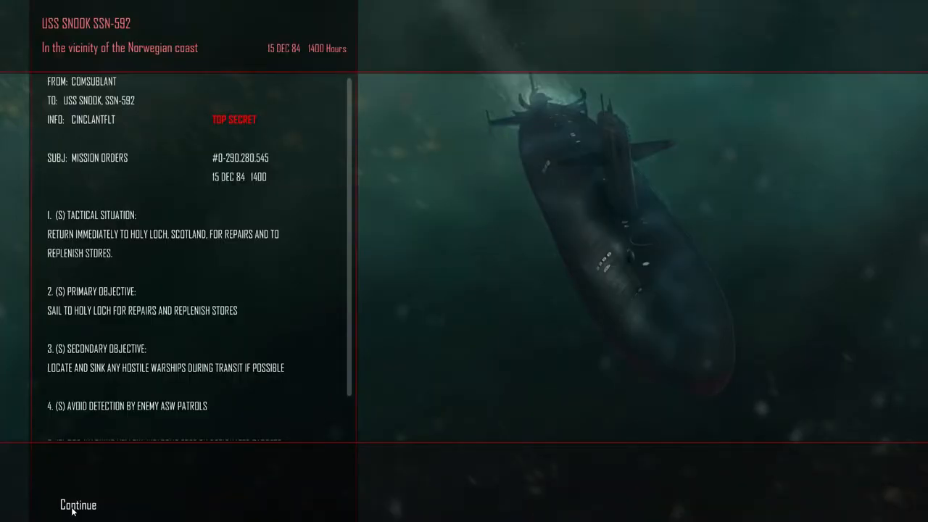
left_click(78, 505)
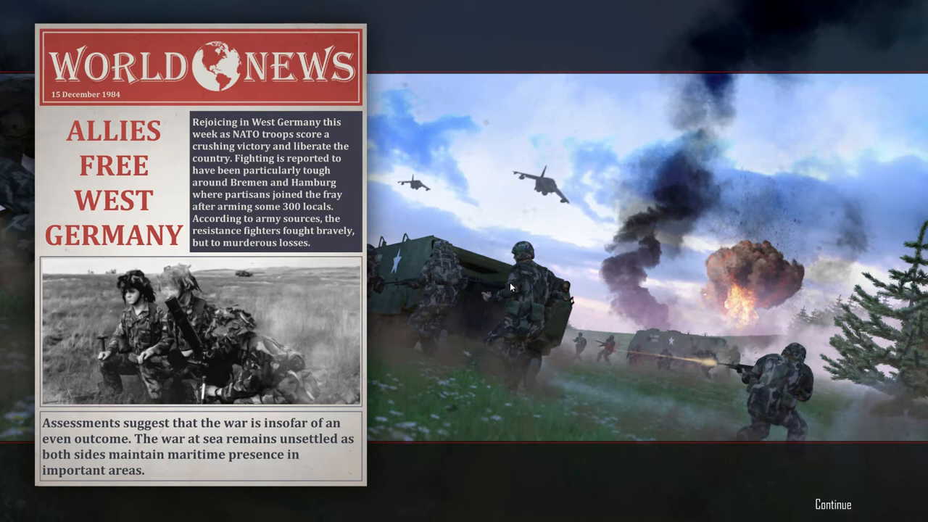
mouse_move(838, 516)
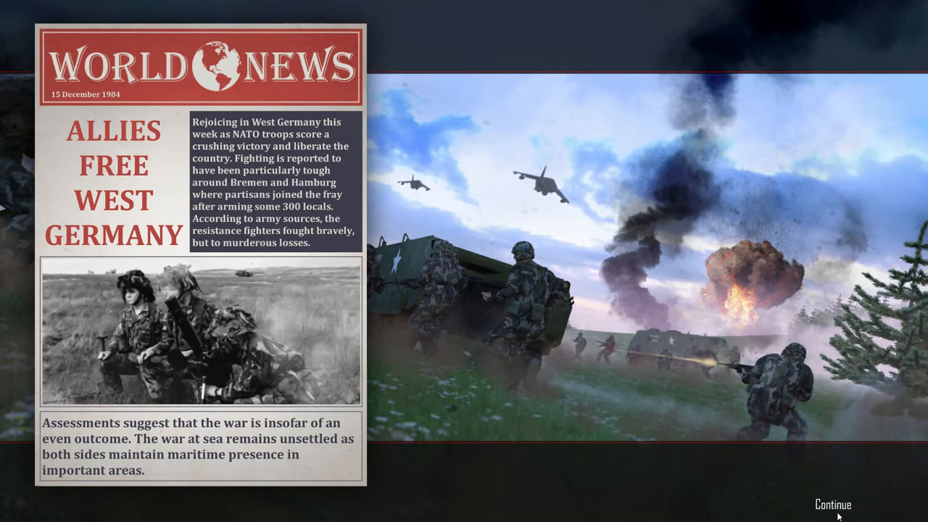
Step: Continue past the West Germany headline and the patrol achievements summary
left_click(832, 505)
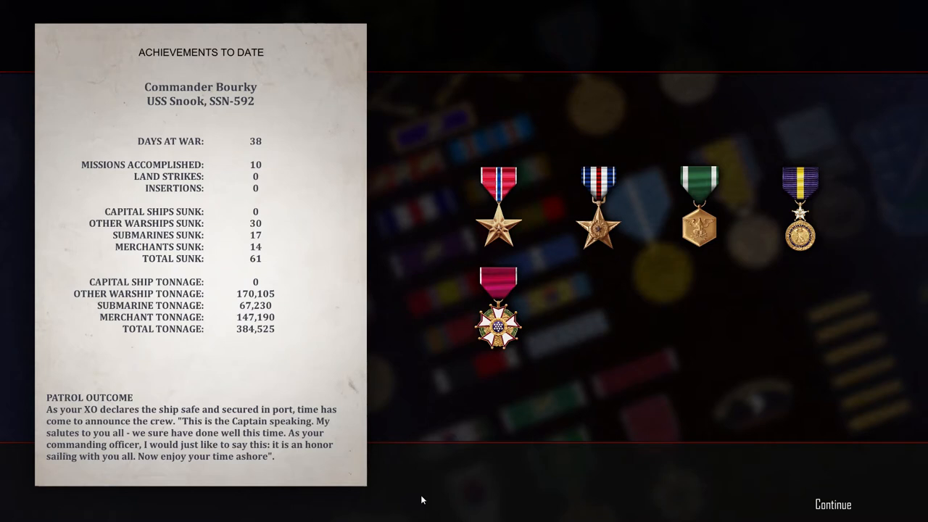
mouse_move(453, 499)
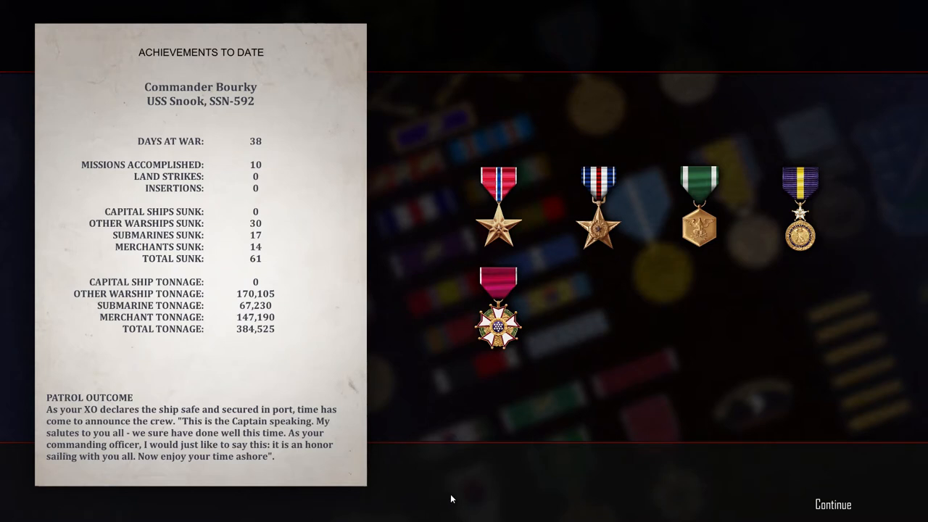
mouse_move(861, 507)
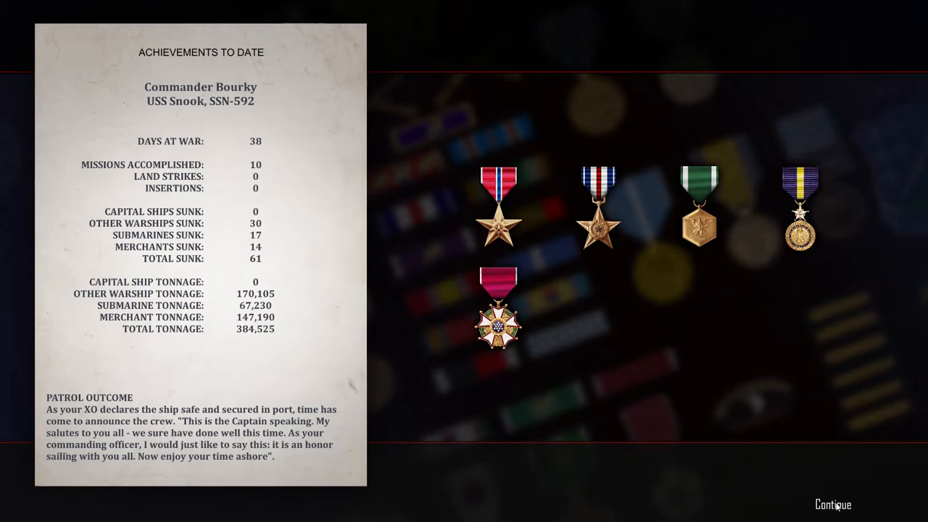
left_click(832, 505)
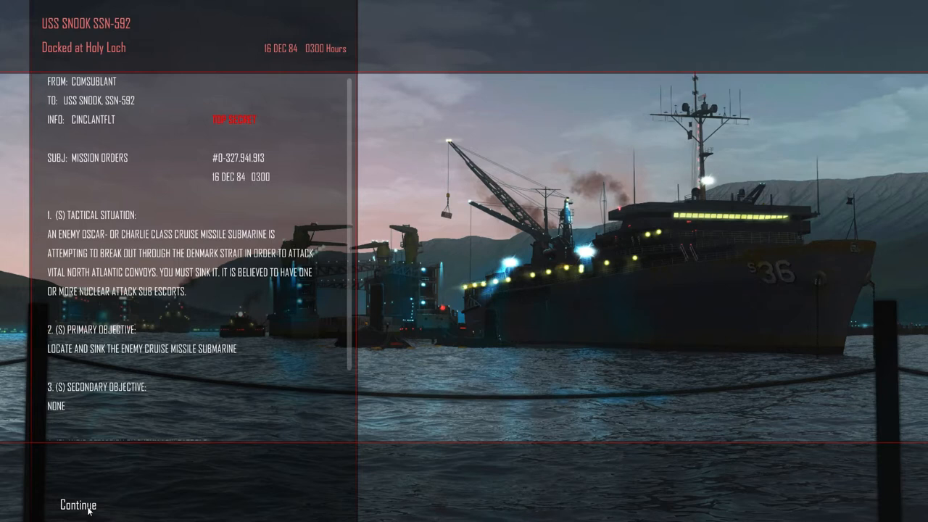
Step: Acknowledge the new mission orders and cast off from Holy Loch to start the patrol
left_click(77, 505)
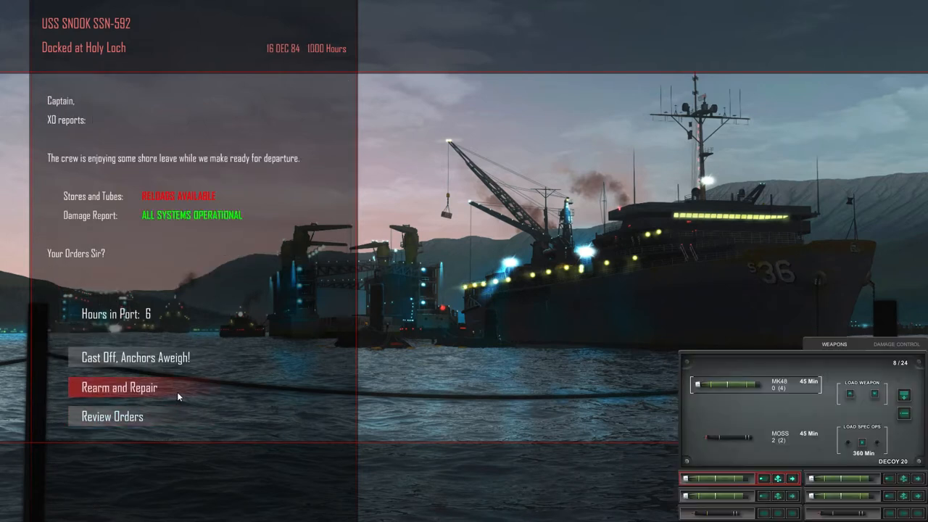
mouse_move(821, 441)
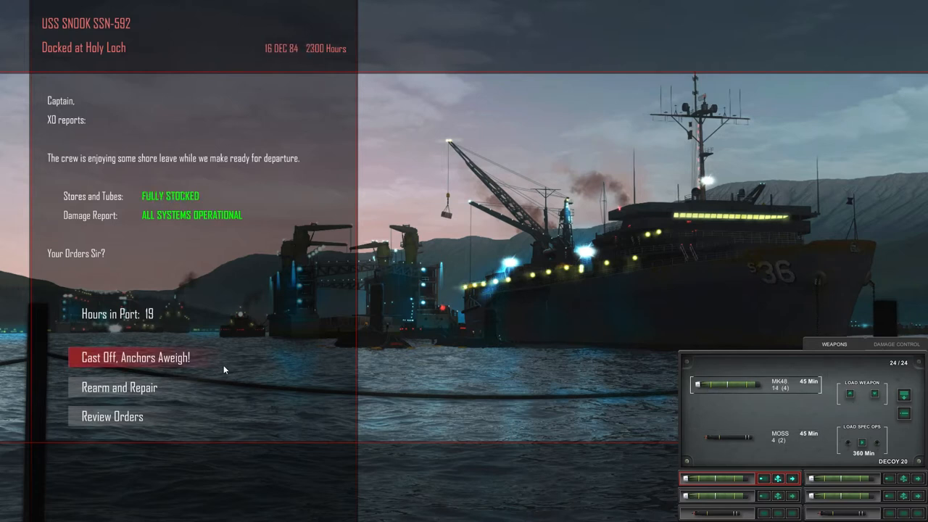
left_click(134, 357)
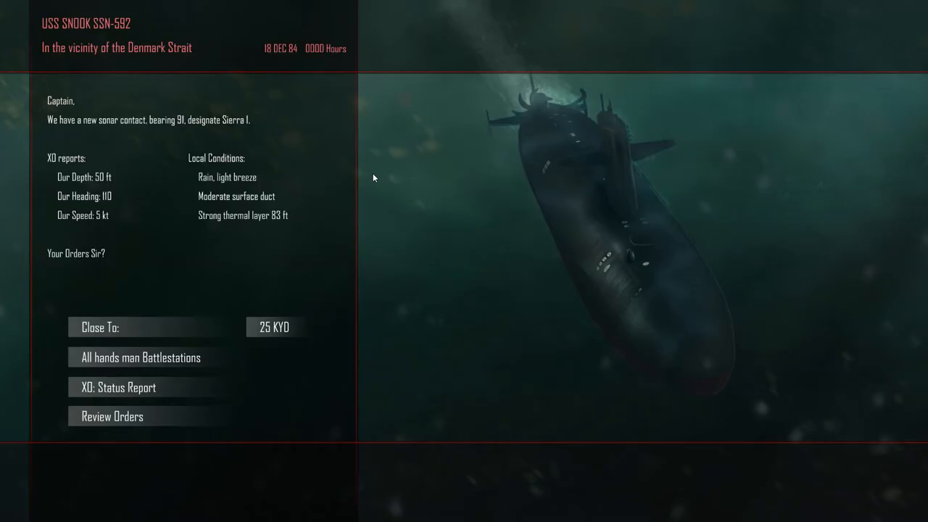
mouse_move(368, 192)
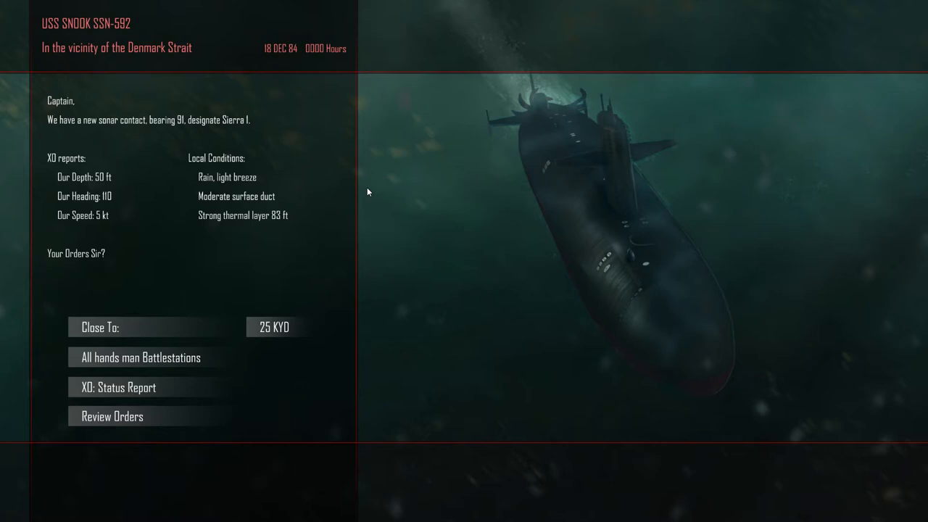
mouse_move(370, 196)
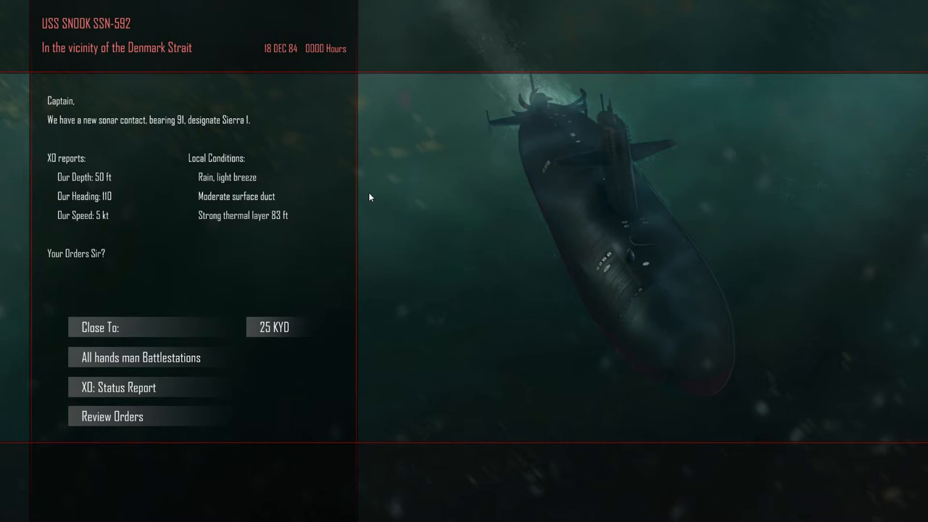
mouse_move(388, 417)
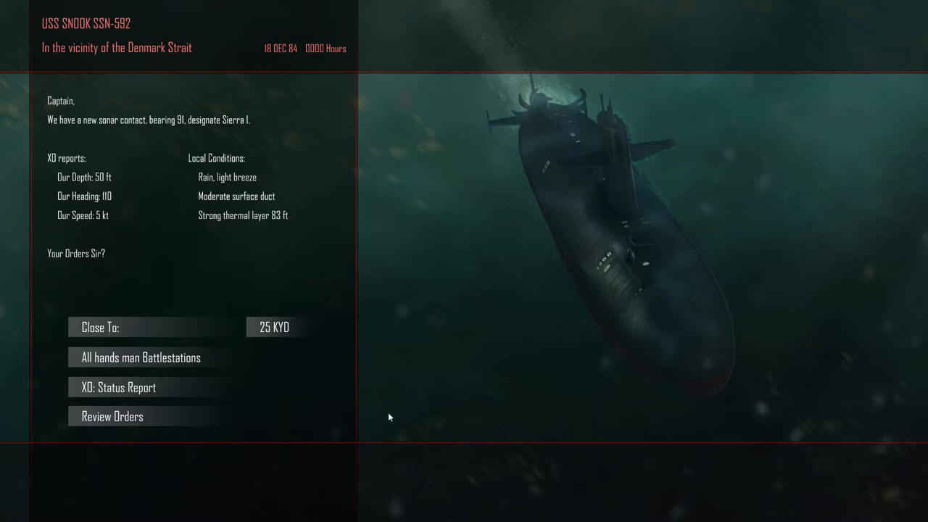
mouse_move(145, 388)
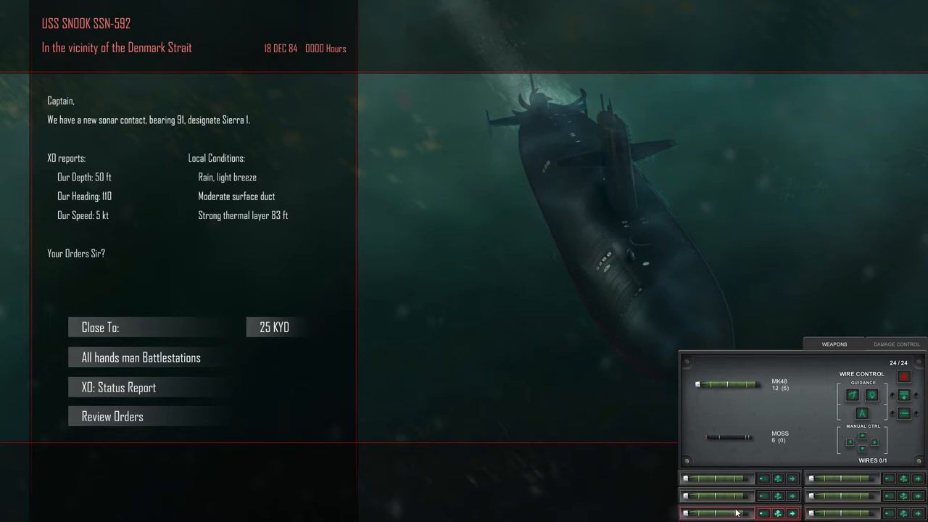
mouse_move(221, 373)
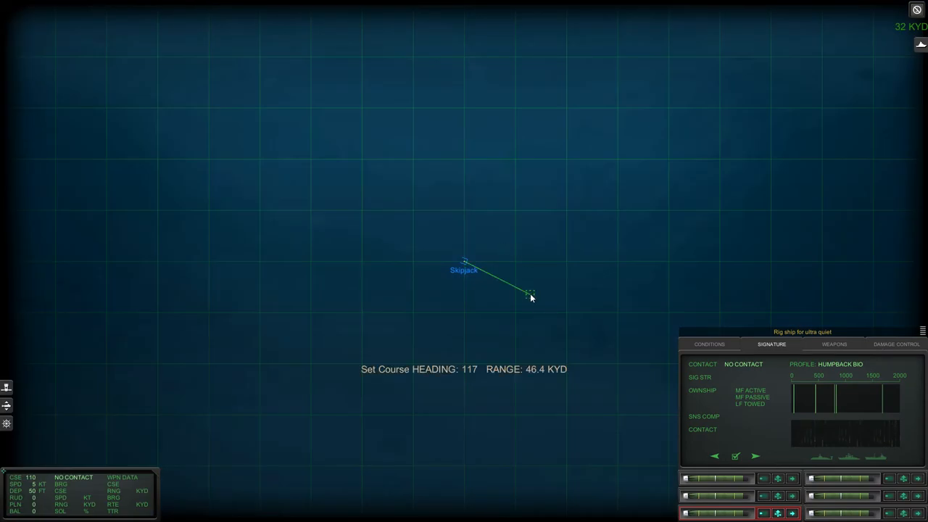
Step: Plot and confirm a new course at heading 117, continuing until sonar reports Sierra 1
left_click_drag(531, 296, 573, 263)
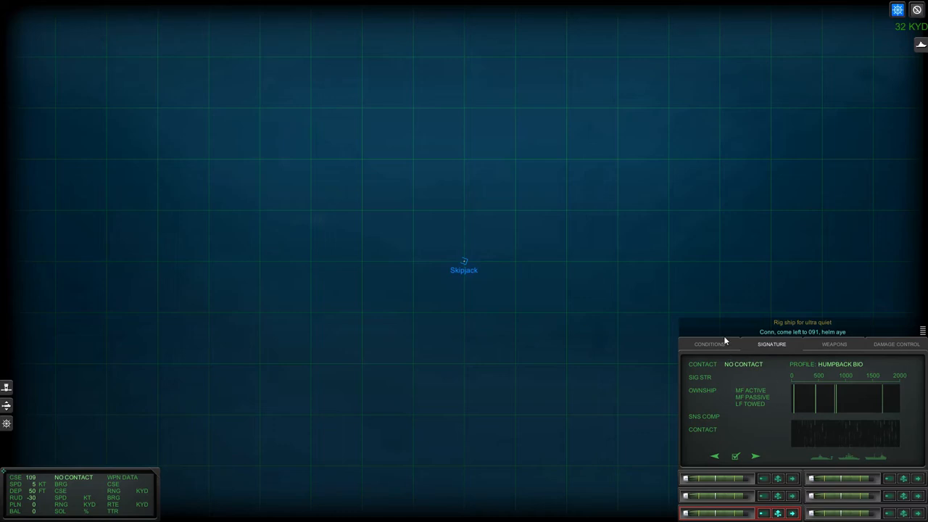
left_click(708, 344)
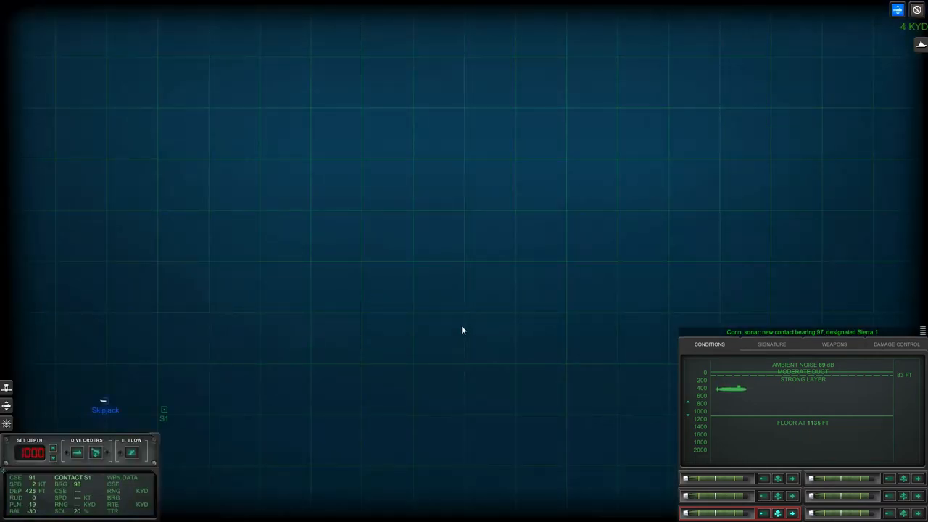
left_click(772, 344)
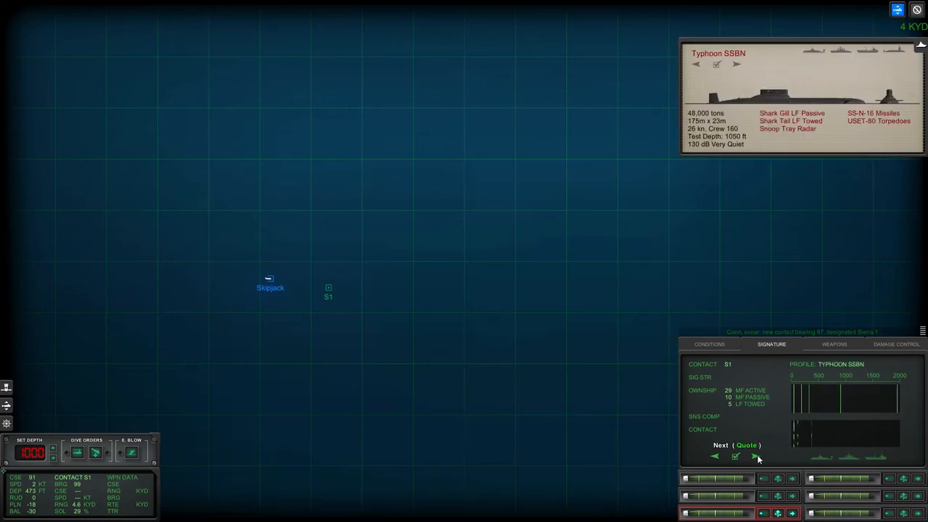
Step: Cycle through the Typhoon, Delta IV and Oscar profiles and classify S1 as the Oscar
left_click(757, 455)
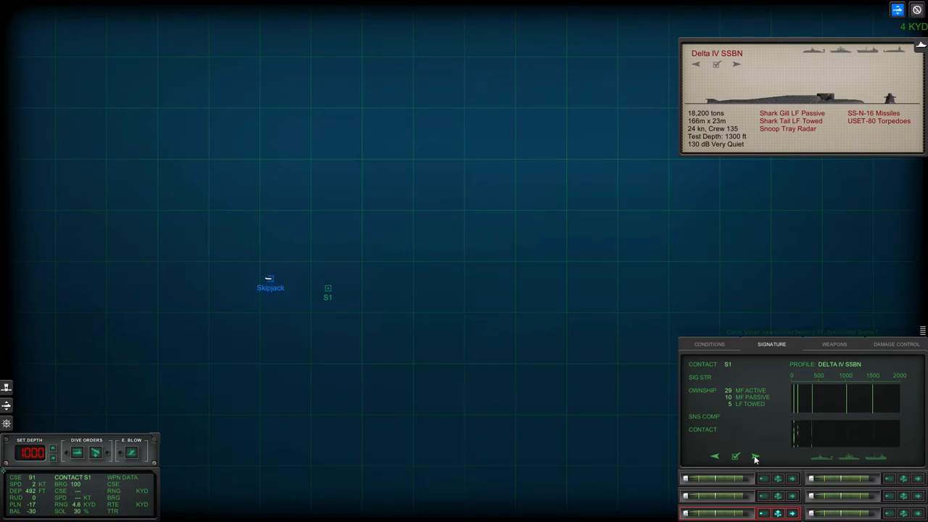
left_click(754, 456)
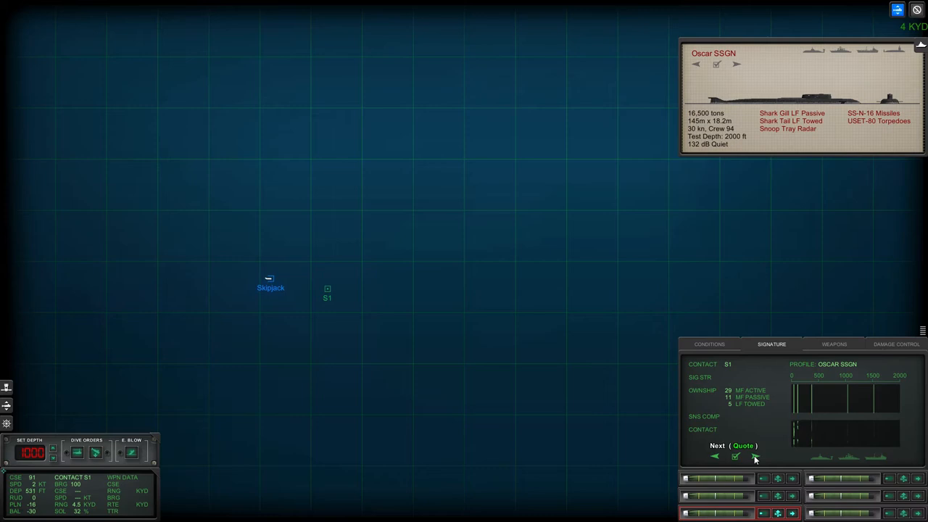
left_click(735, 455)
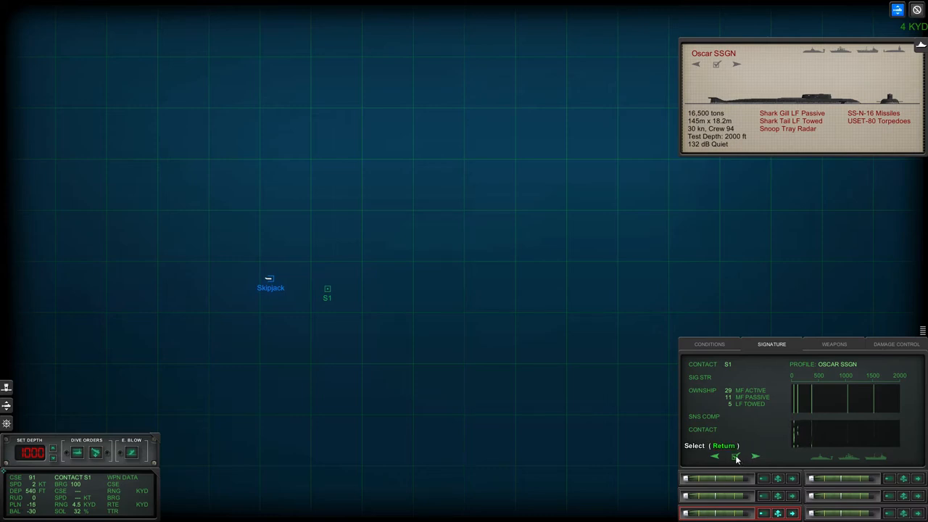
left_click(723, 446)
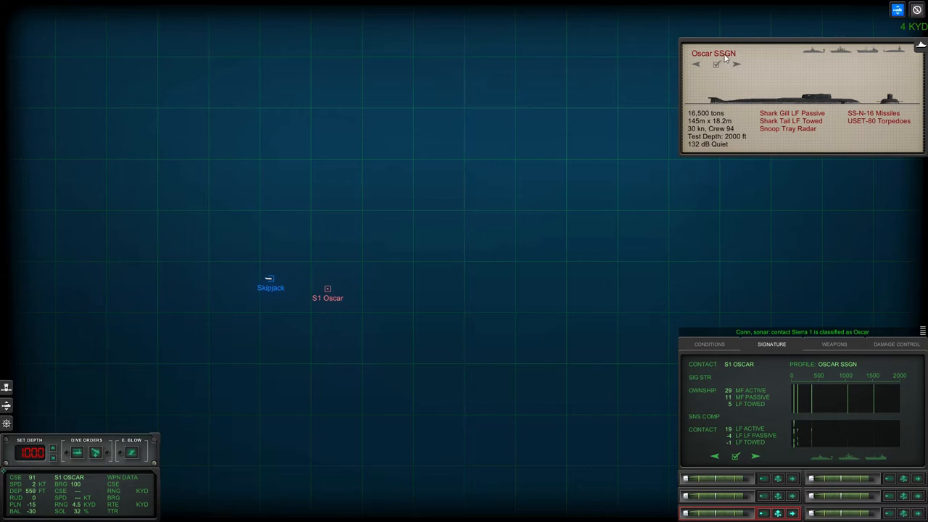
Step: Read through the Oscar's sonar, SS-N-16 missile and USET-80 torpedo details
left_click(716, 64)
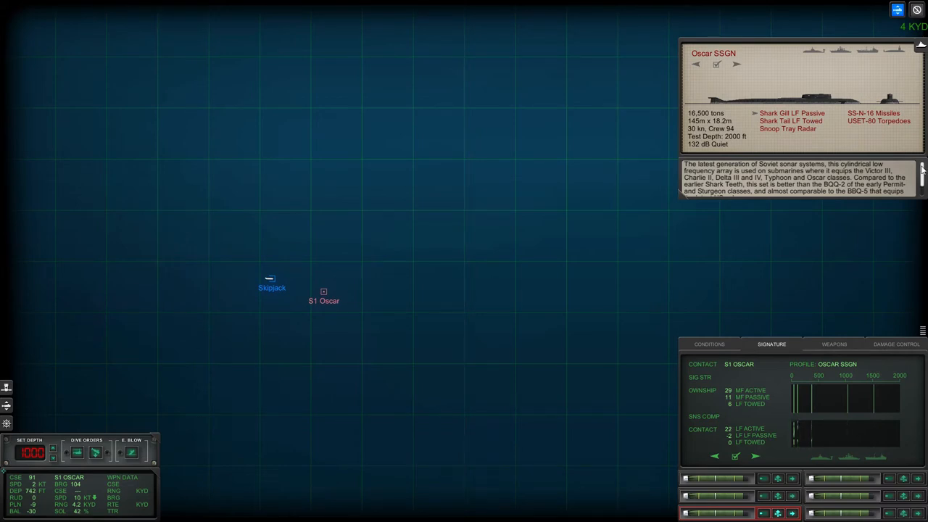
scroll("down", 3)
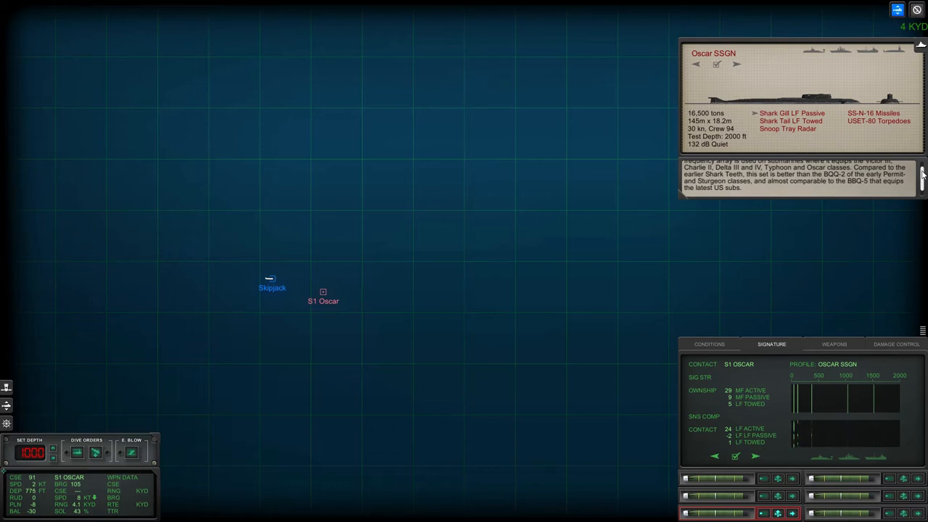
scroll("down", 3)
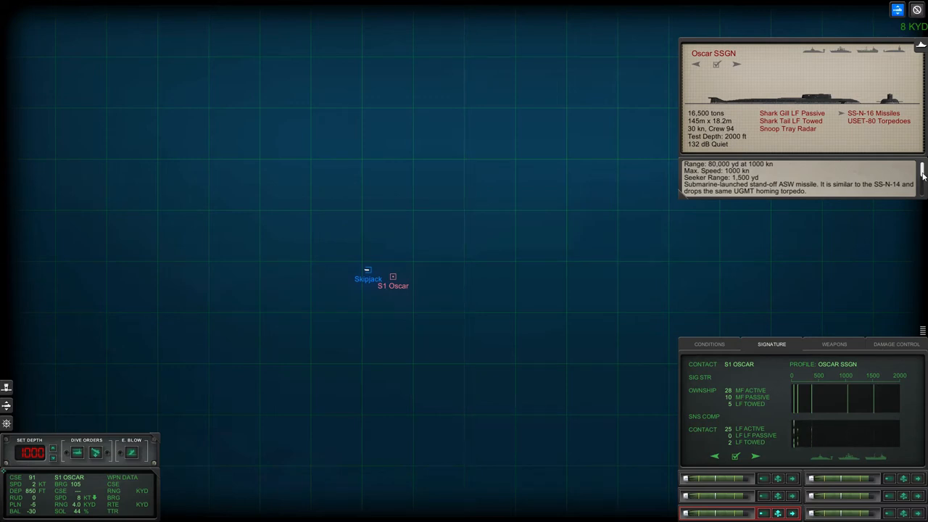
scroll("down", 3)
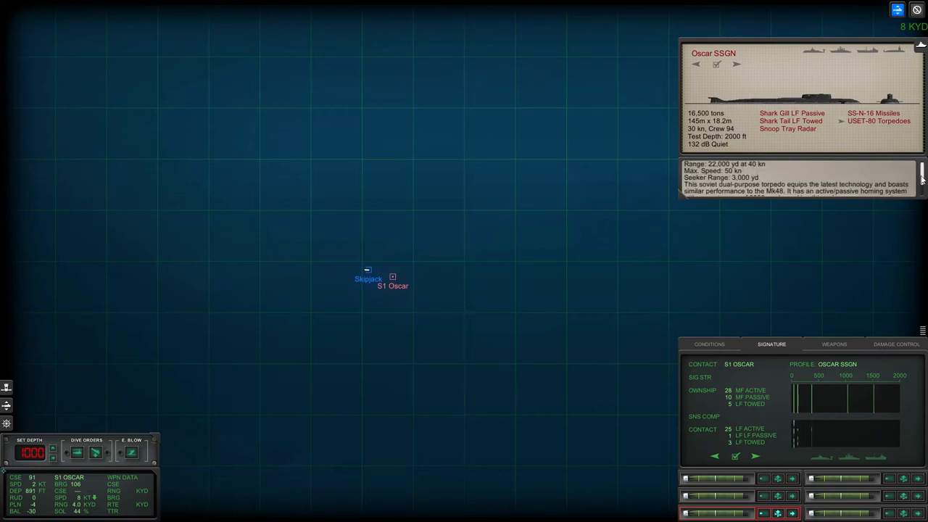
scroll("down", 3)
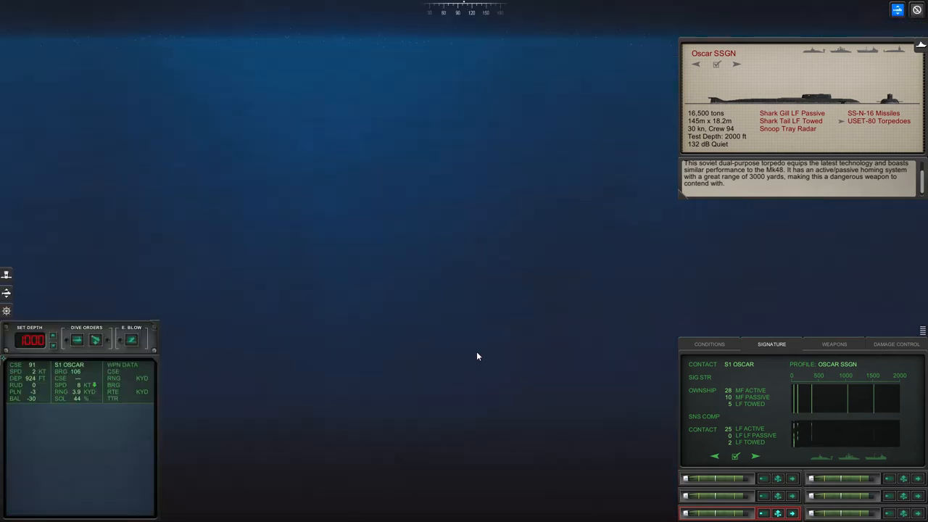
Step: Show the water conditions with ambient noise, strong layer and sea floor depth
left_click(710, 343)
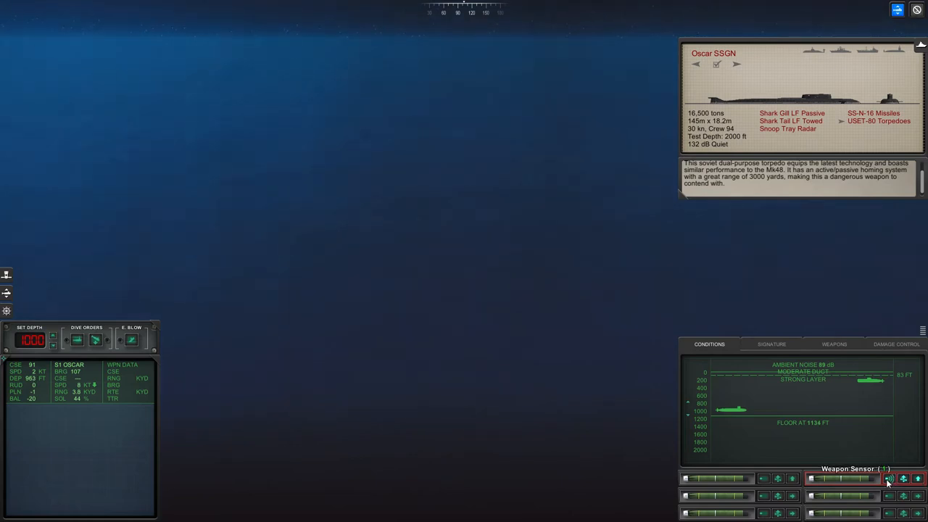
left_click(888, 479)
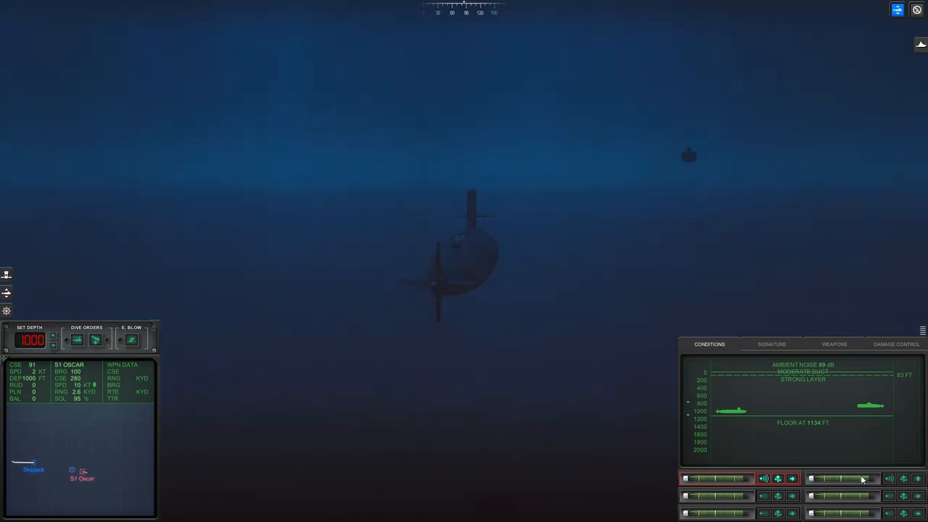
mouse_move(919, 478)
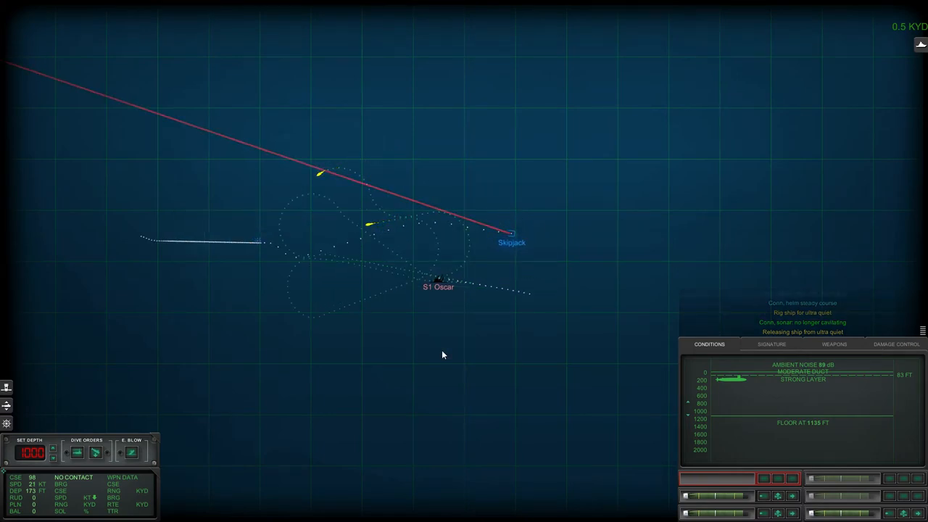
Step: Return to the underwater view and order a left turn to course 293
left_click_drag(515, 239, 612, 470)
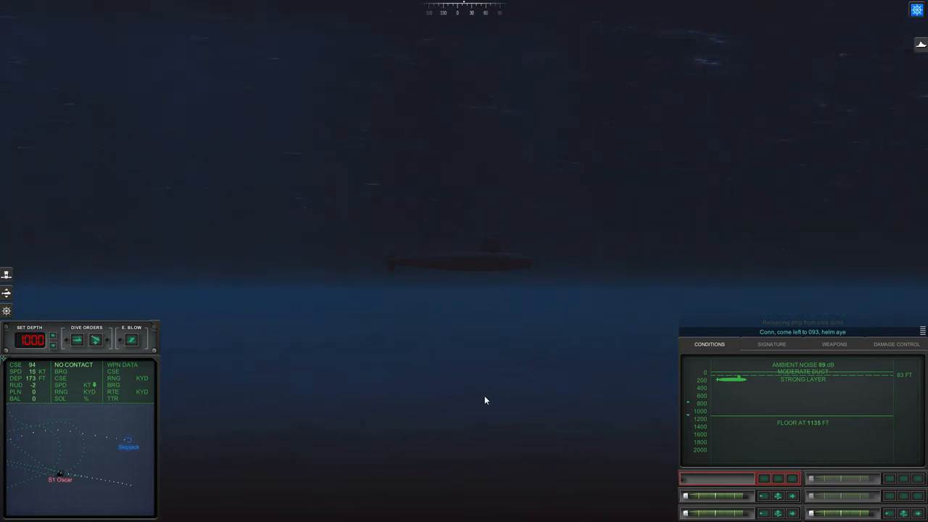
left_click(771, 344)
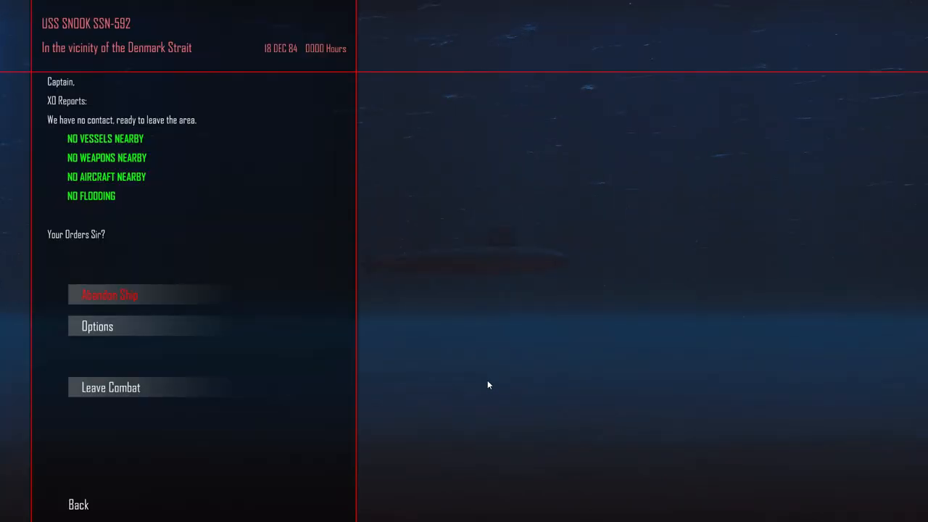
mouse_move(145, 388)
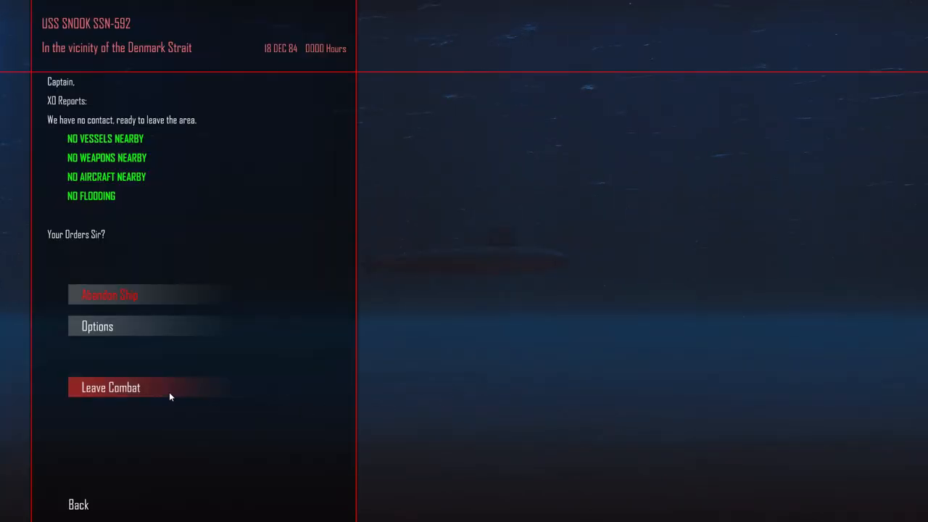
Step: Leave combat and continue past the after action report listing the Oscar sunk
left_click(110, 387)
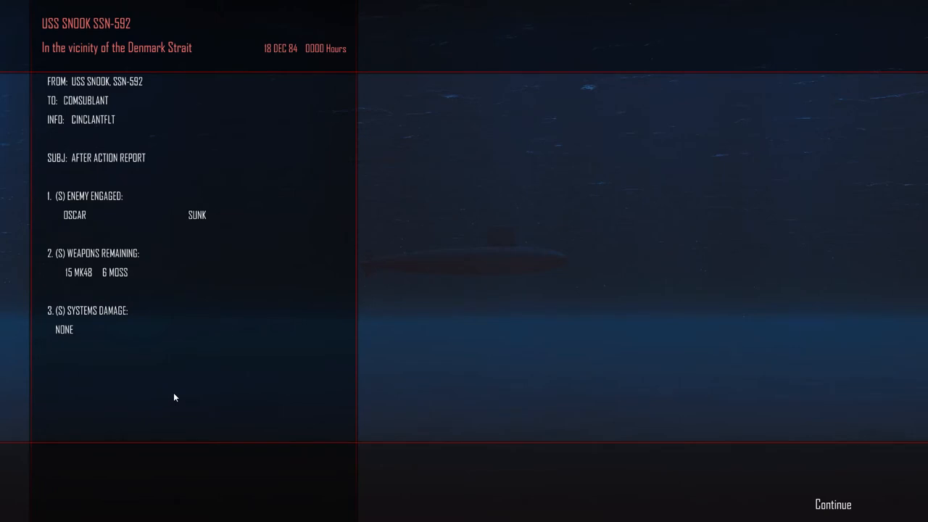
mouse_move(833, 505)
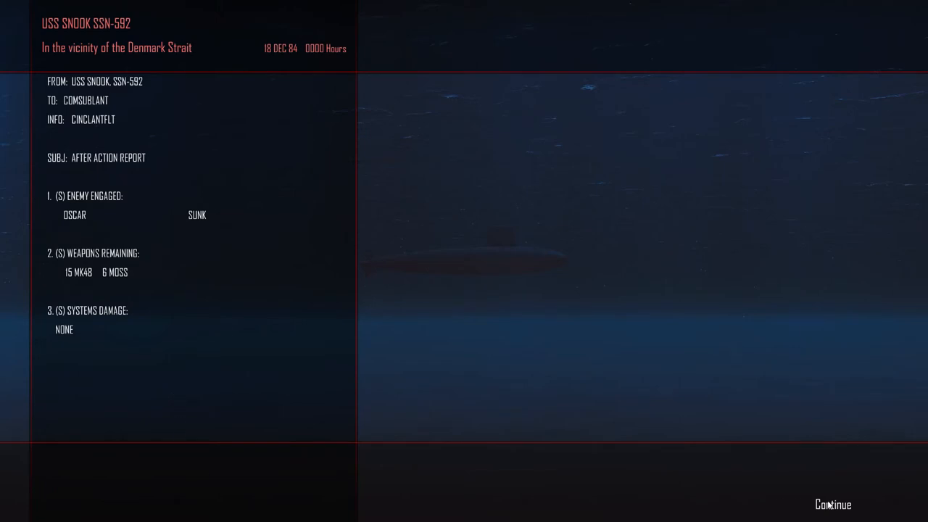
left_click(833, 505)
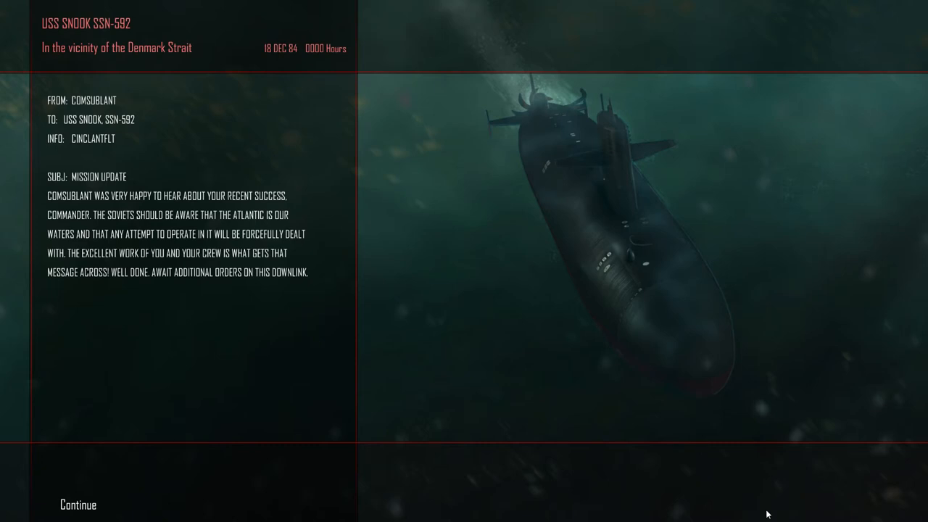
Step: Dismiss the mission update and continue past the Soviet Subs Spooked news report
left_click(76, 505)
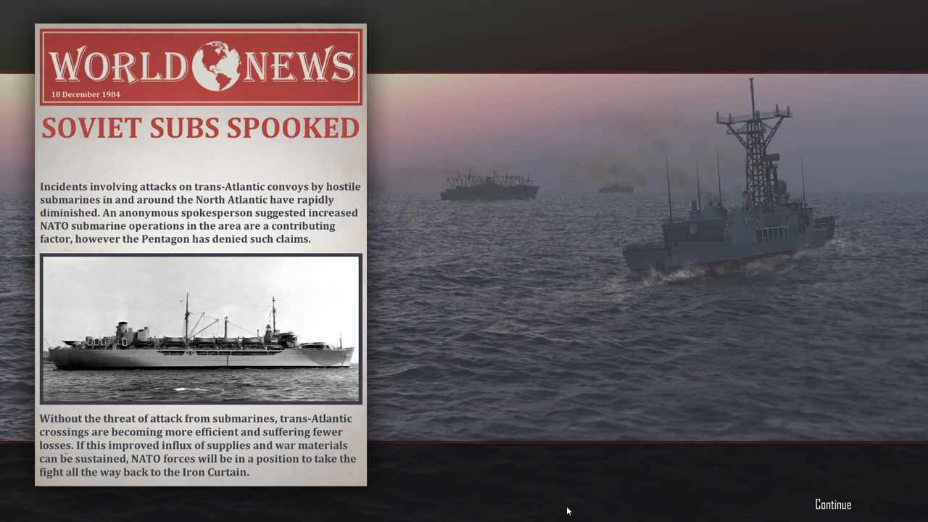
mouse_move(572, 516)
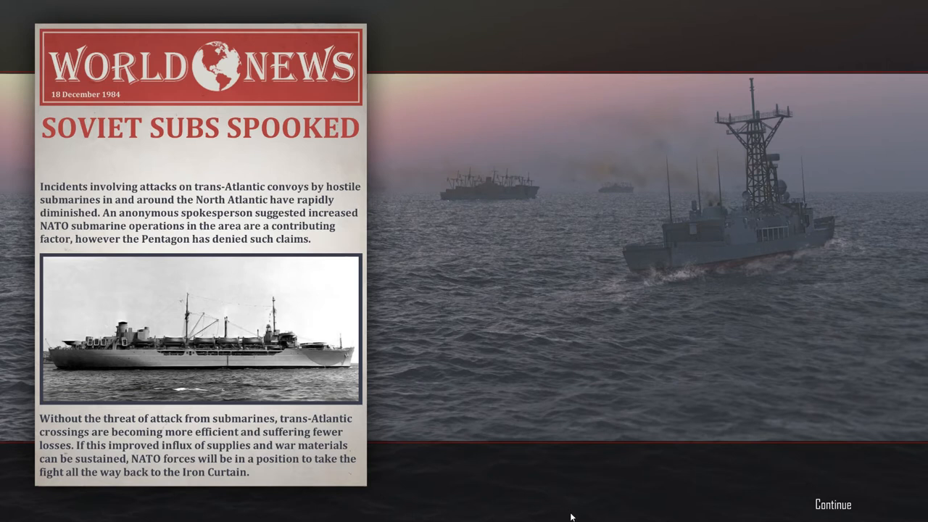
mouse_move(575, 519)
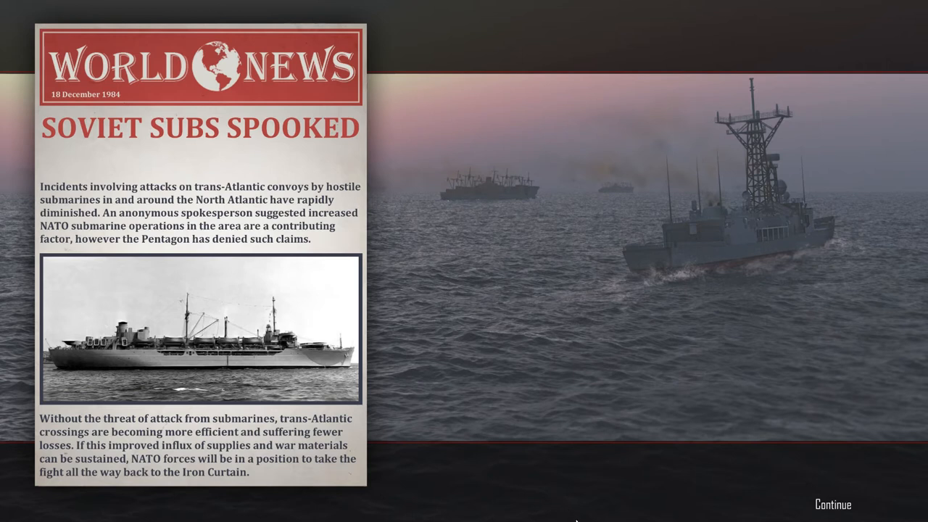
mouse_move(569, 394)
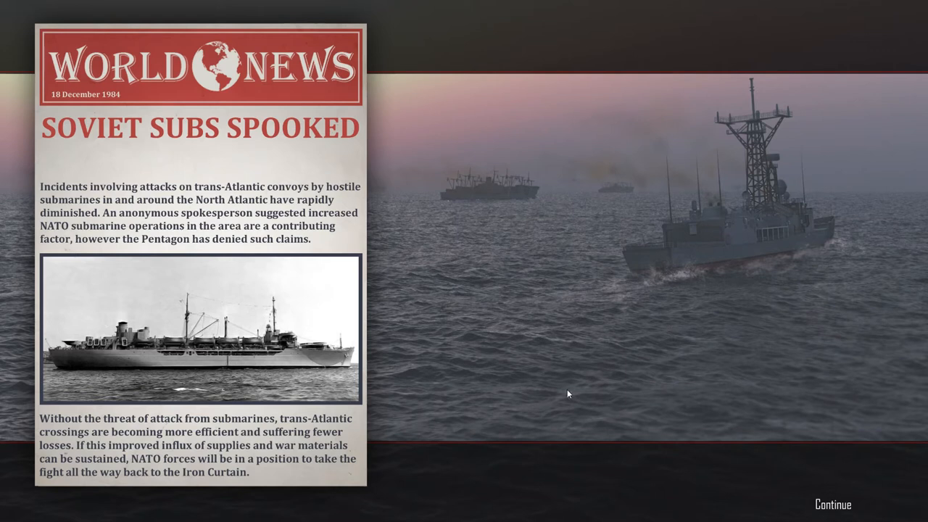
mouse_move(565, 409)
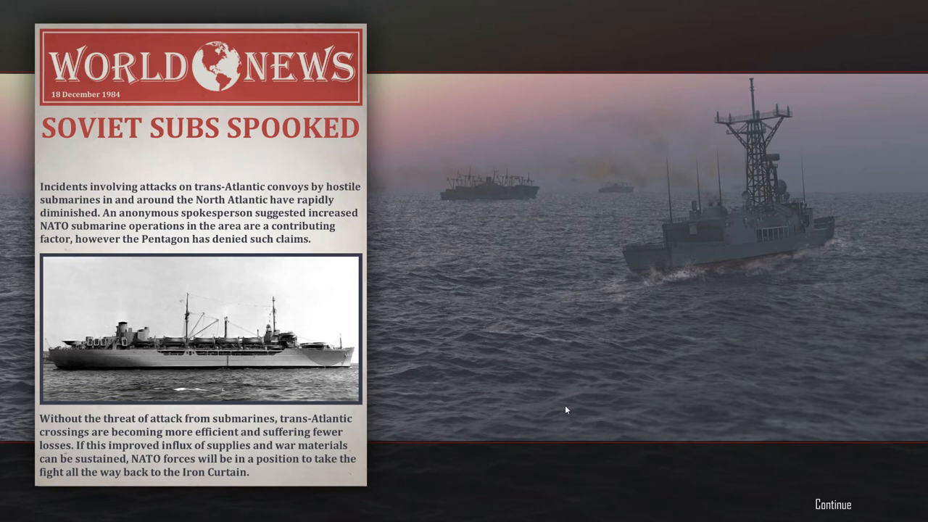
mouse_move(571, 418)
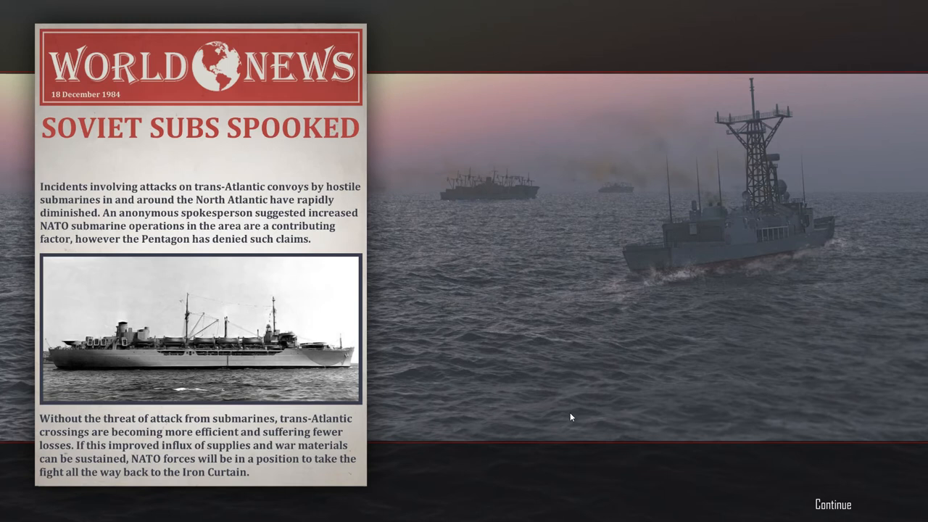
mouse_move(574, 420)
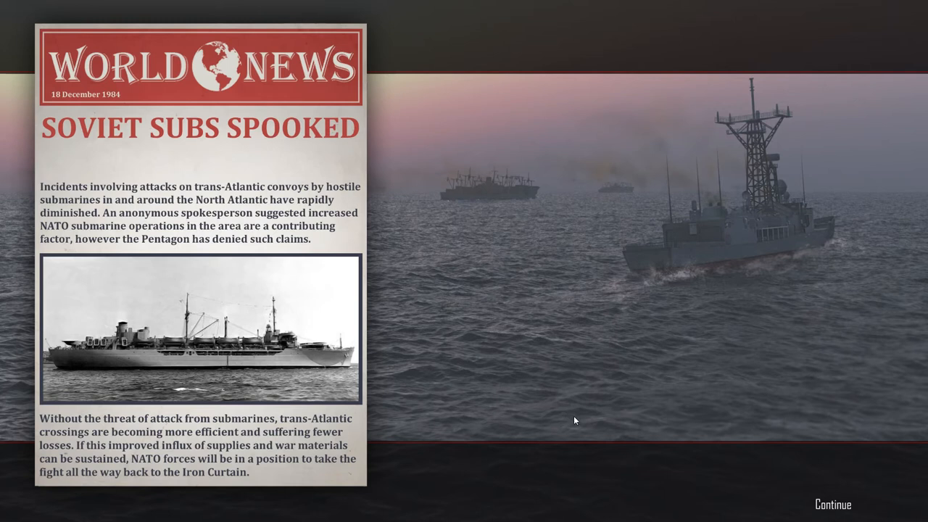
mouse_move(578, 428)
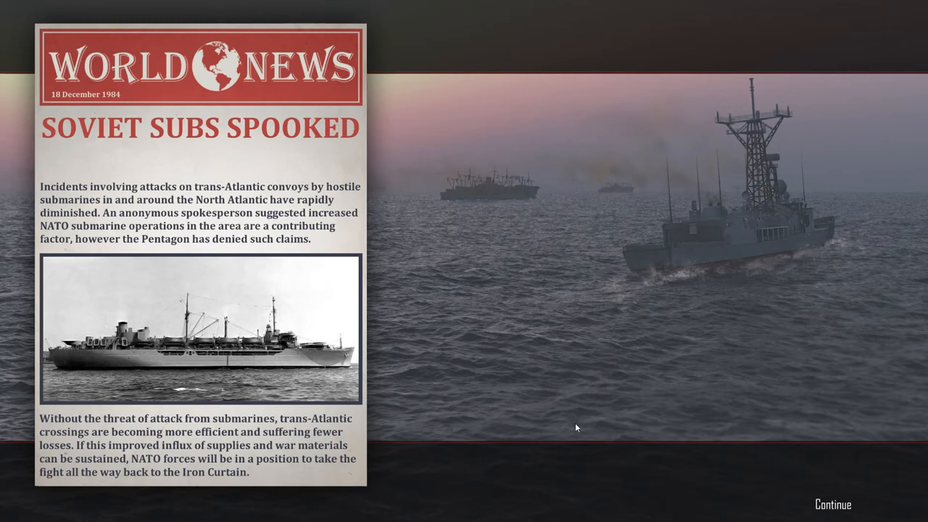
mouse_move(832, 510)
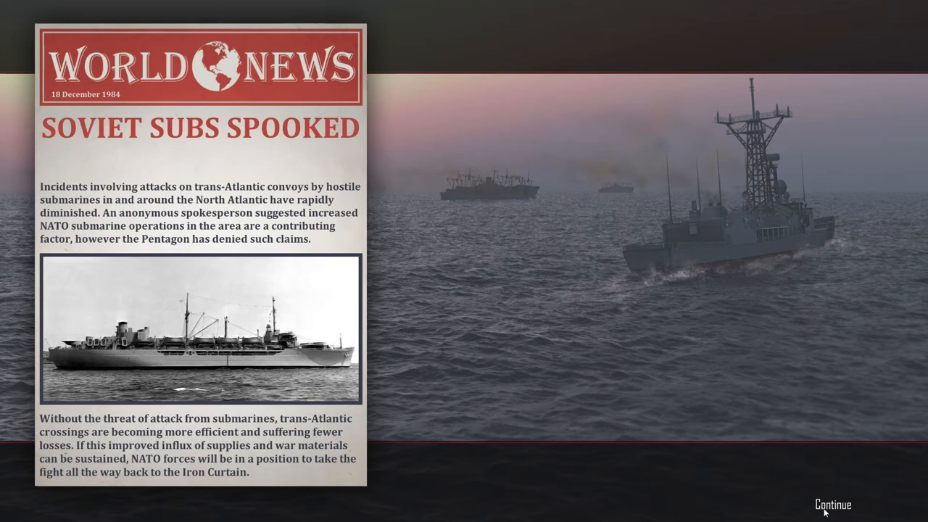
left_click(832, 505)
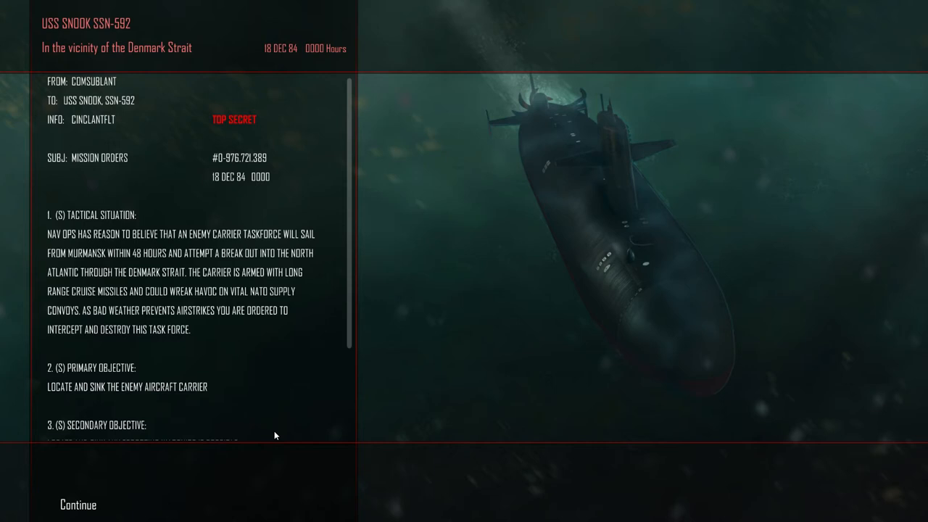
mouse_move(403, 505)
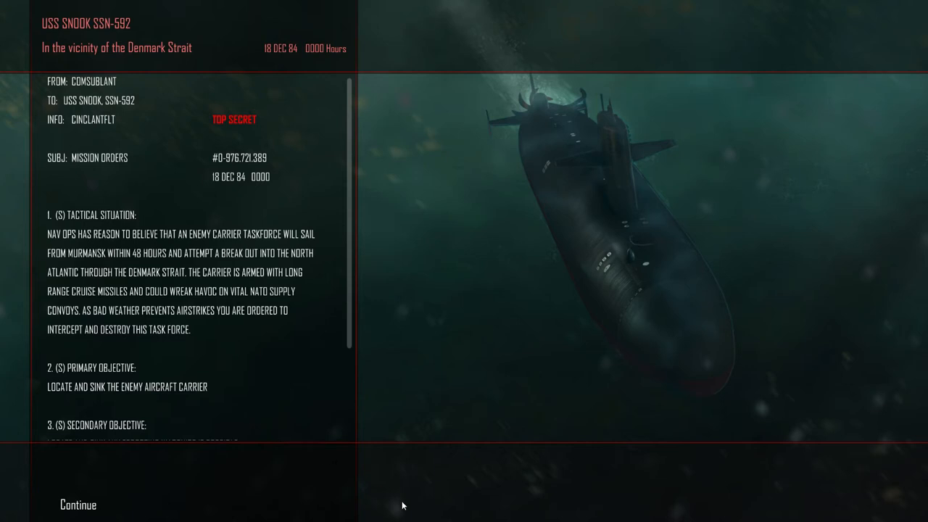
Step: Finish reading the carrier-strike orders and continue on course to the patrol
scroll("down", 3)
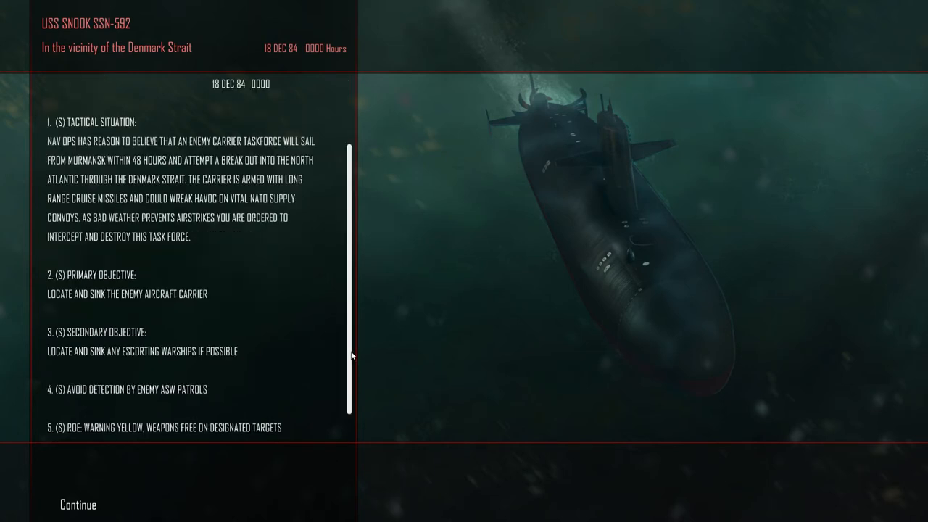
left_click(77, 505)
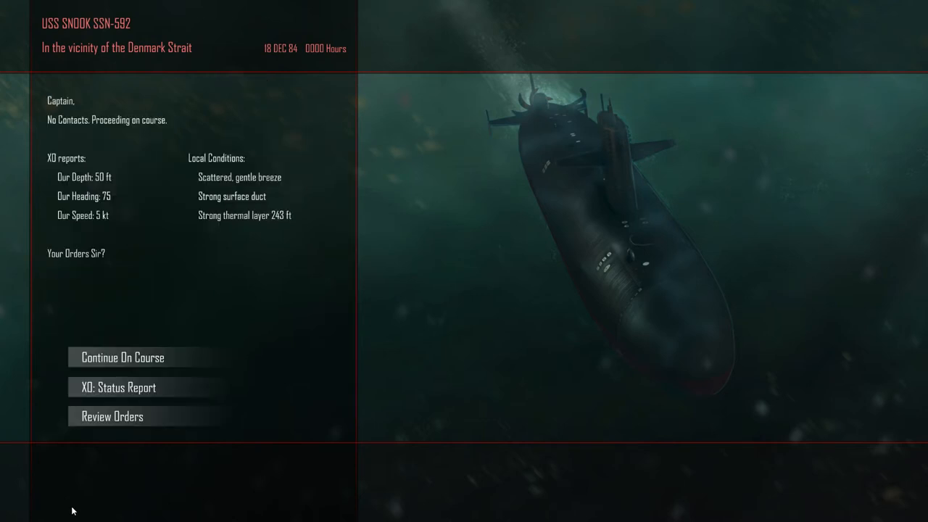
mouse_move(157, 397)
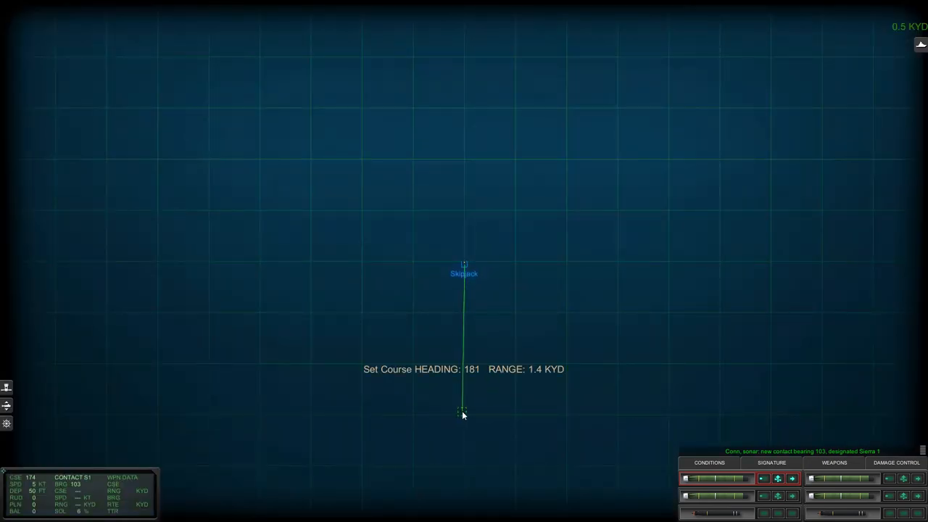
Step: Plot course 181 at 7 knots and inspect contact S1's Kiev carrier signature
left_click_drag(464, 412, 612, 278)
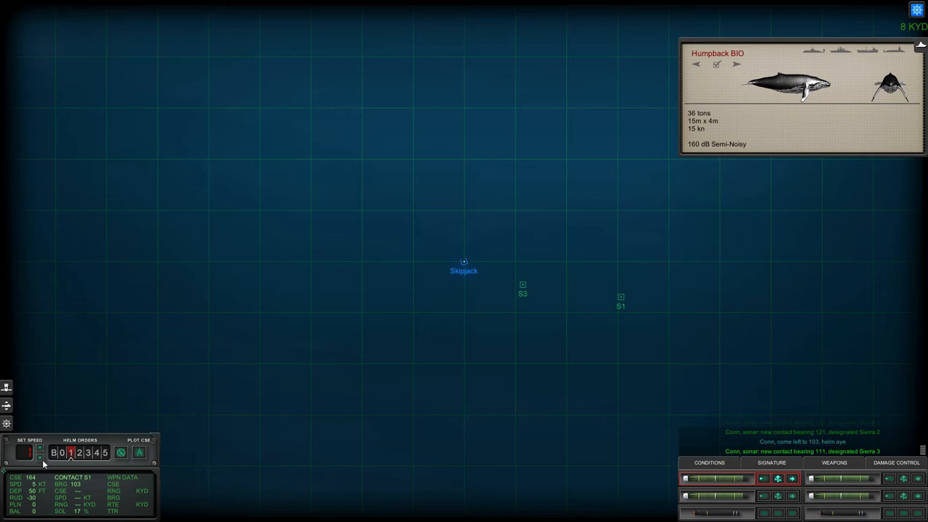
left_click(78, 453)
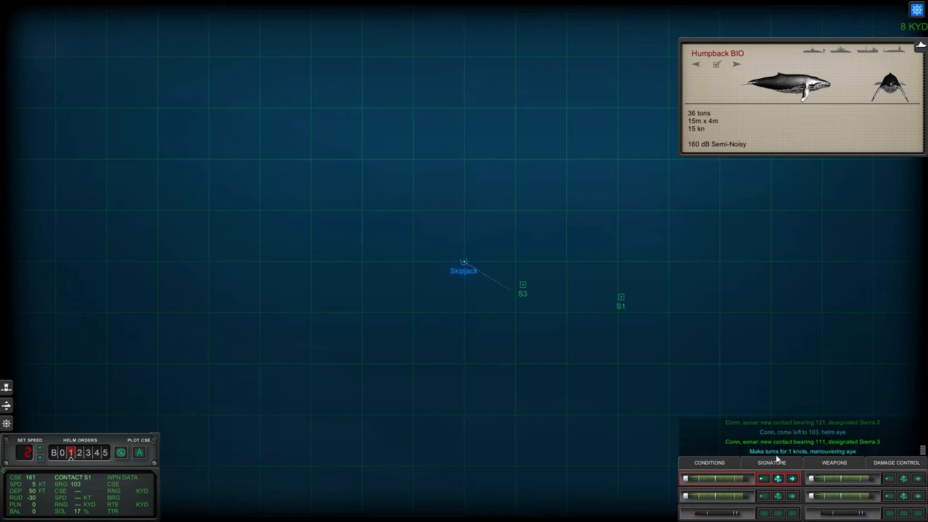
left_click(772, 463)
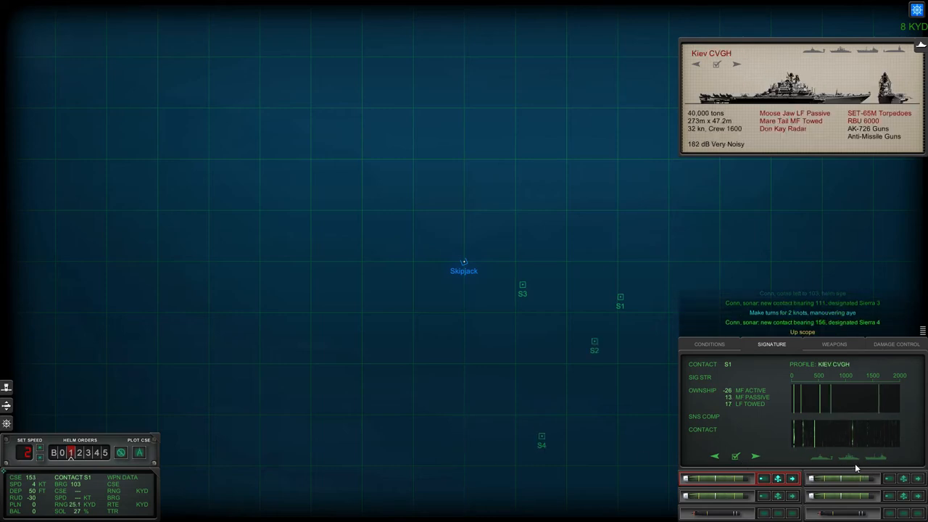
left_click(755, 455)
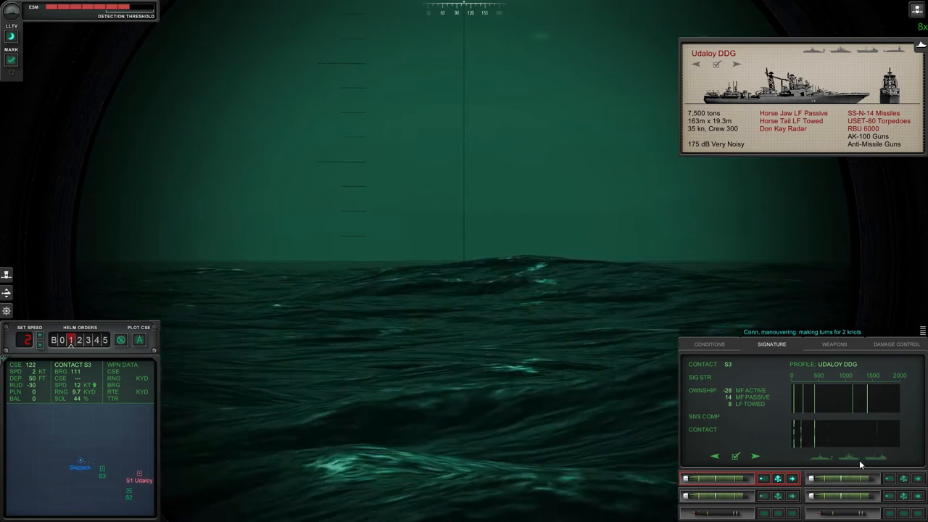
Step: Classify contact S3 as Moskva and move on to the next contact
left_click(756, 456)
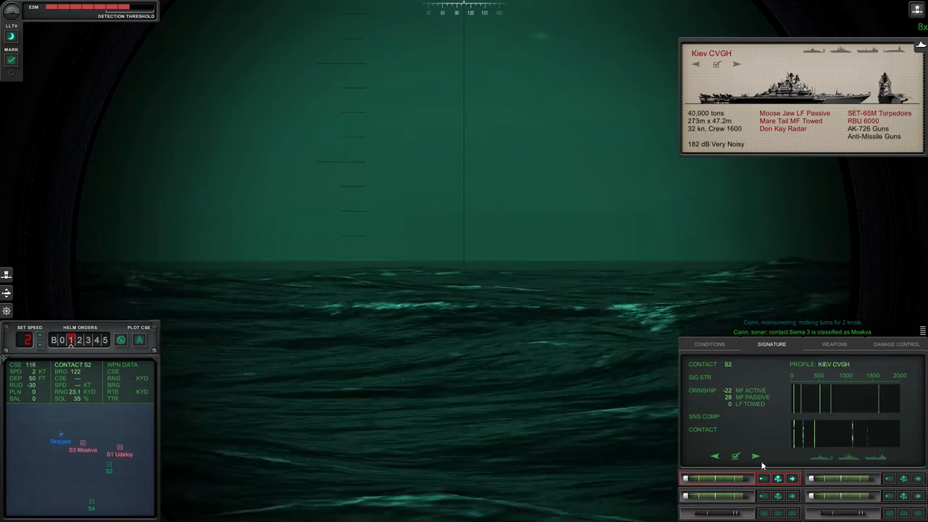
left_click(756, 457)
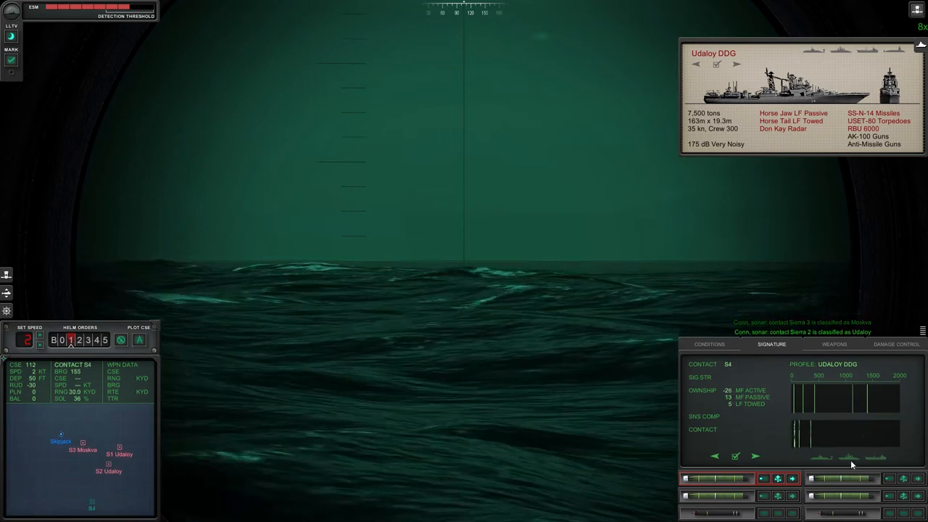
Step: Cycle S4's profiles to classify it as a Partizan auxiliary and return to the tactical map
left_click(756, 455)
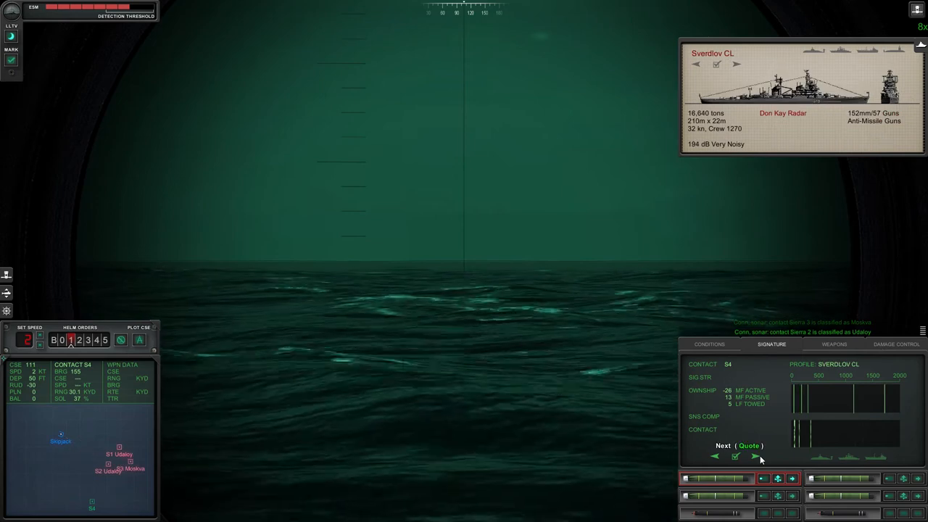
left_click(756, 455)
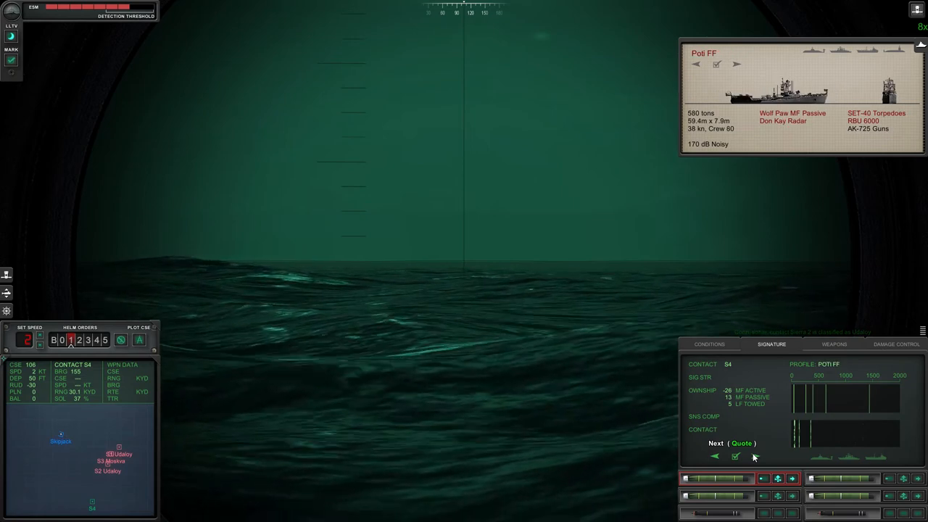
left_click(737, 455)
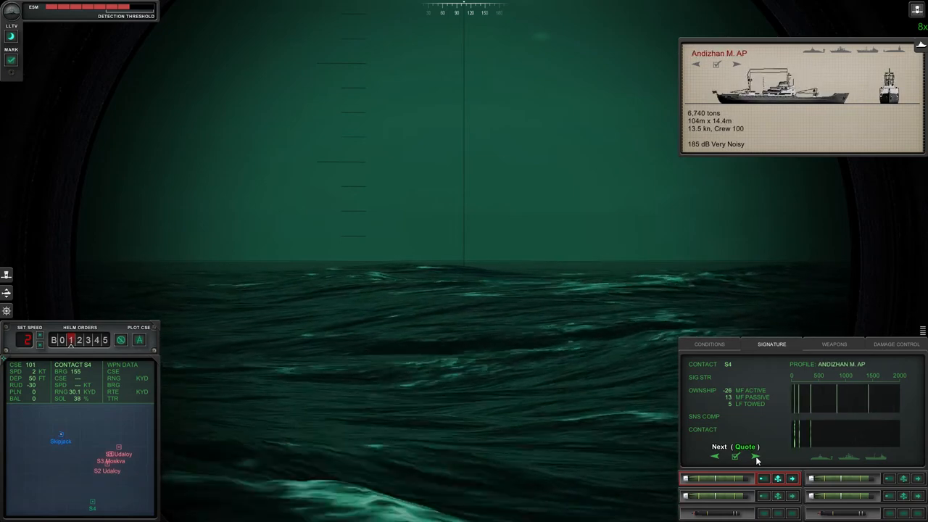
left_click(757, 455)
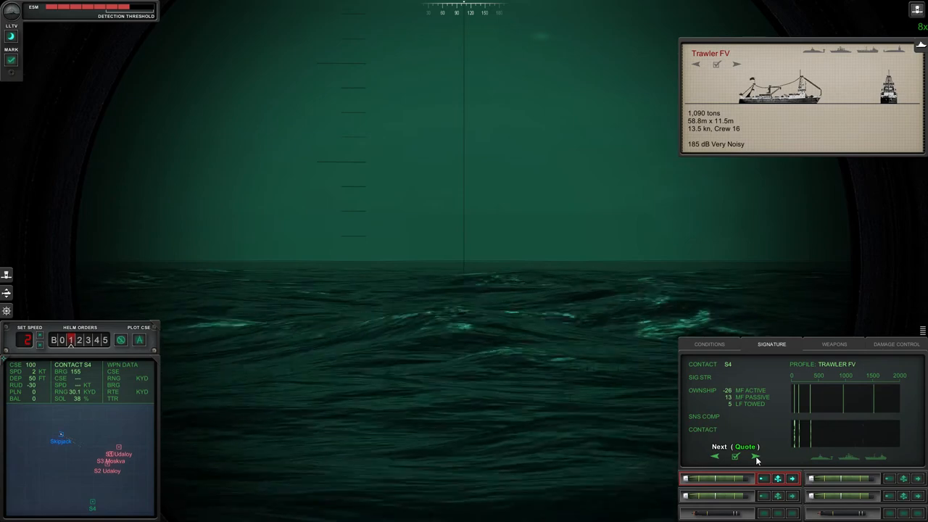
left_click(757, 455)
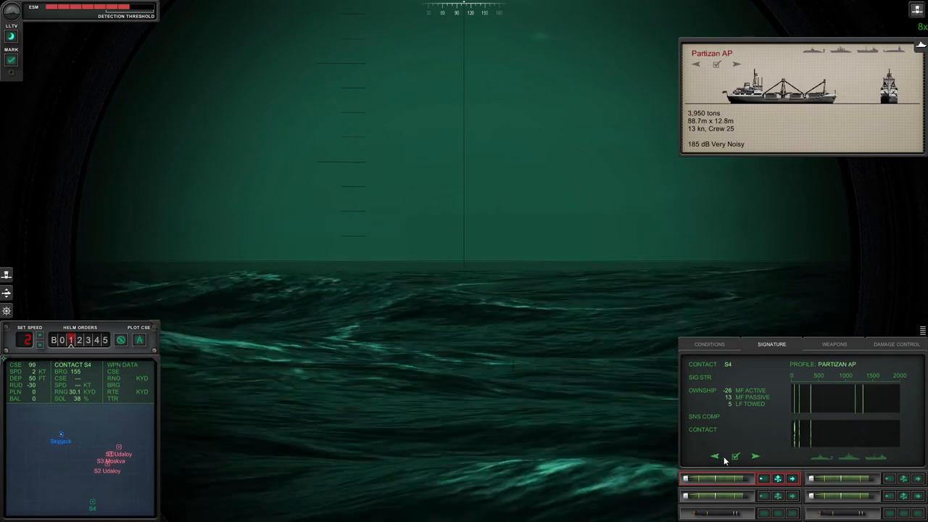
left_click(735, 456)
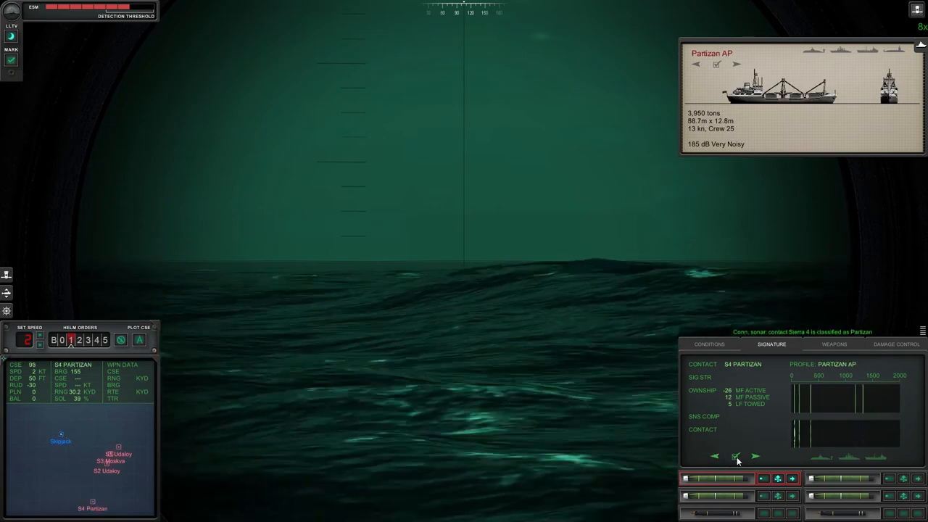
left_click(708, 344)
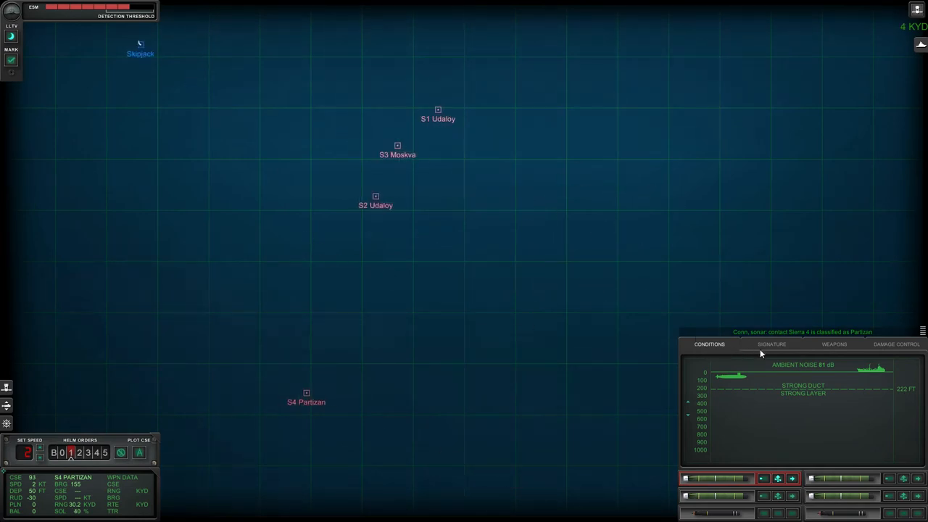
left_click(772, 343)
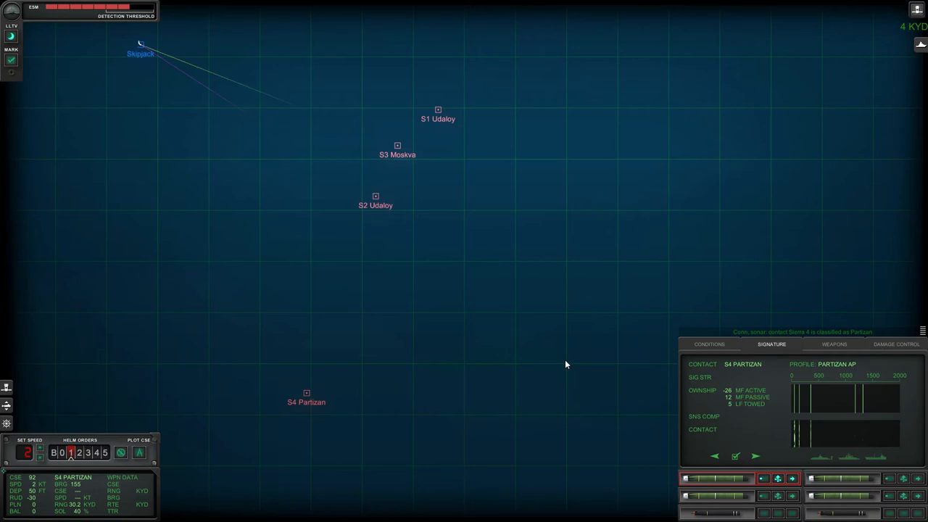
mouse_move(508, 298)
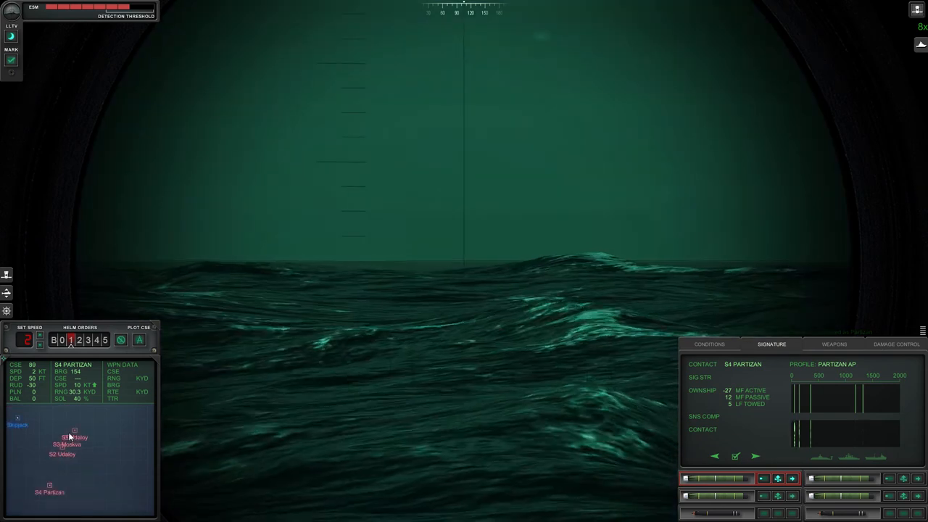
Step: Select the Moskva contact, stow the periscope and show the water conditions readout
left_click(67, 444)
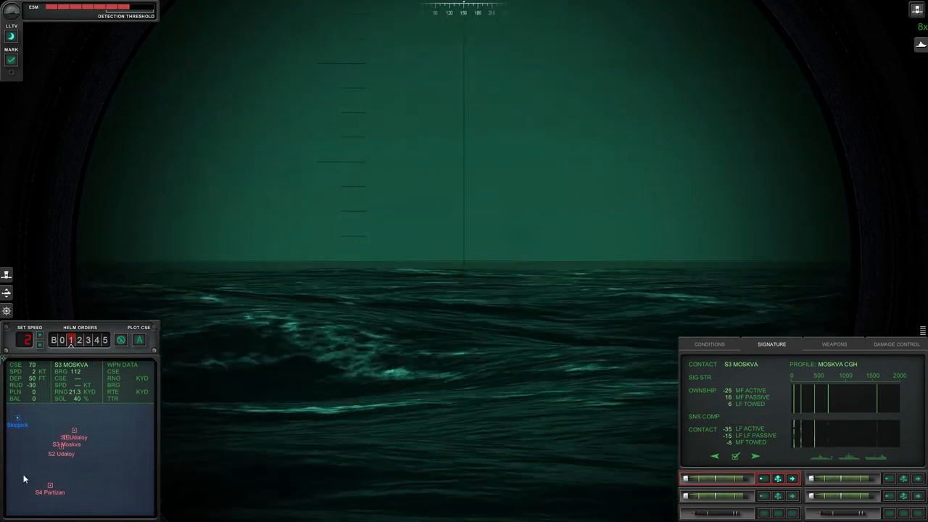
left_click(50, 492)
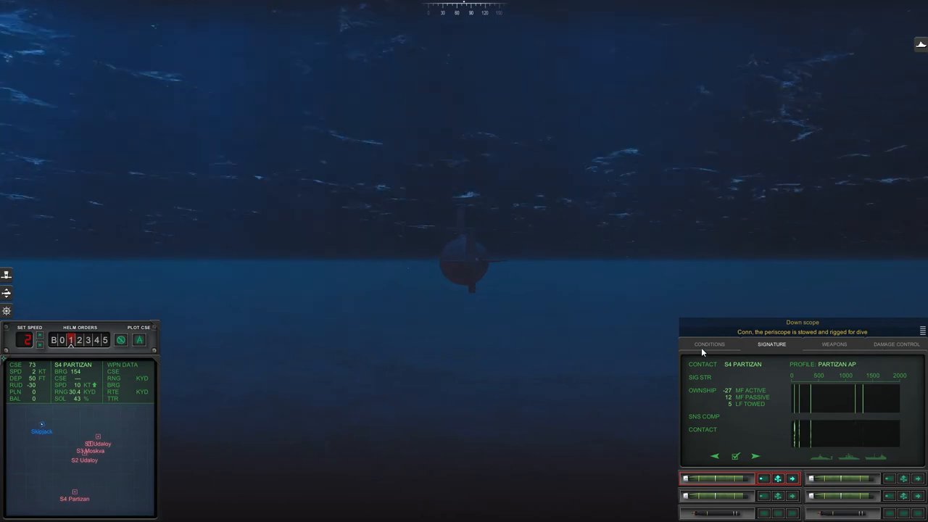
left_click(708, 344)
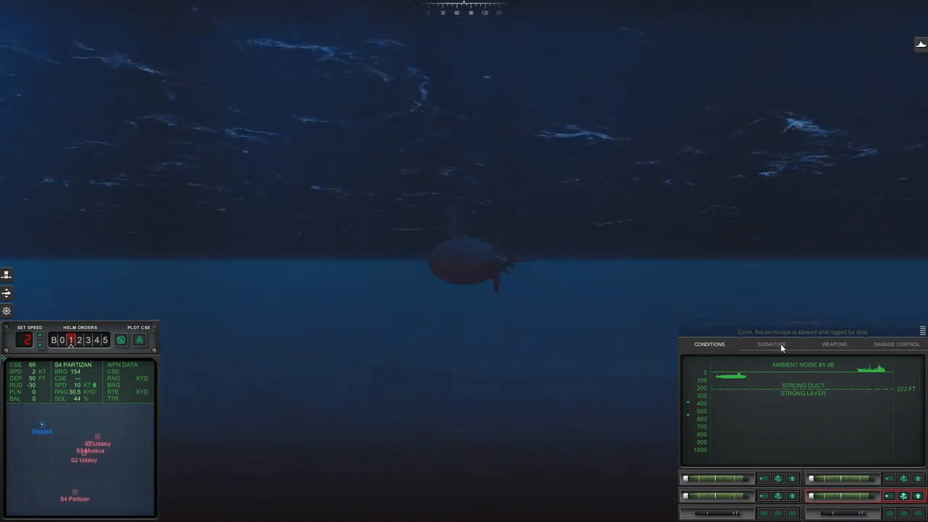
mouse_move(772, 344)
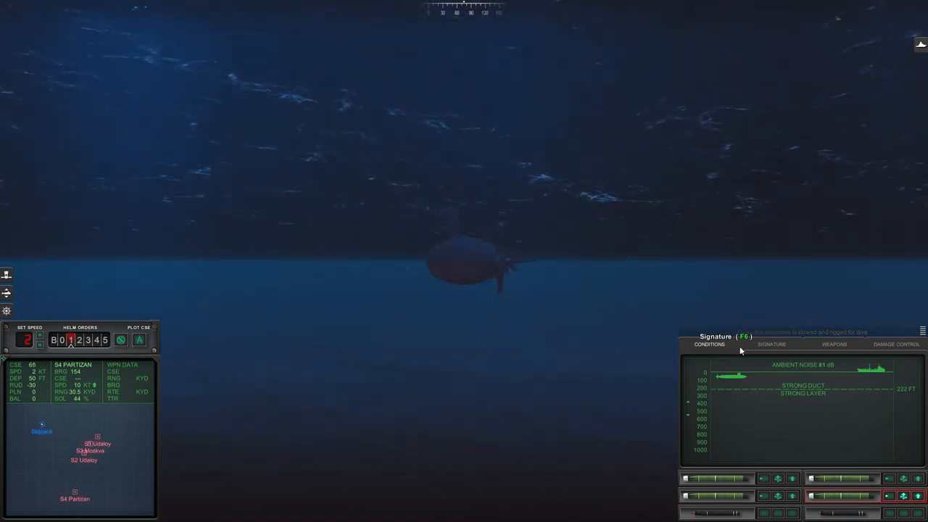
Step: View S3 Moskva's sonar signature, then return to the conditions readout
left_click(771, 344)
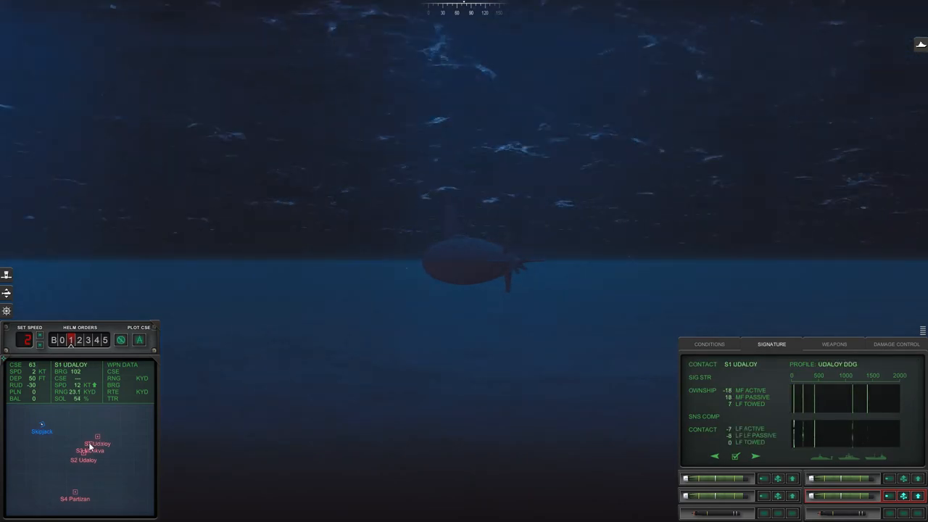
left_click(90, 449)
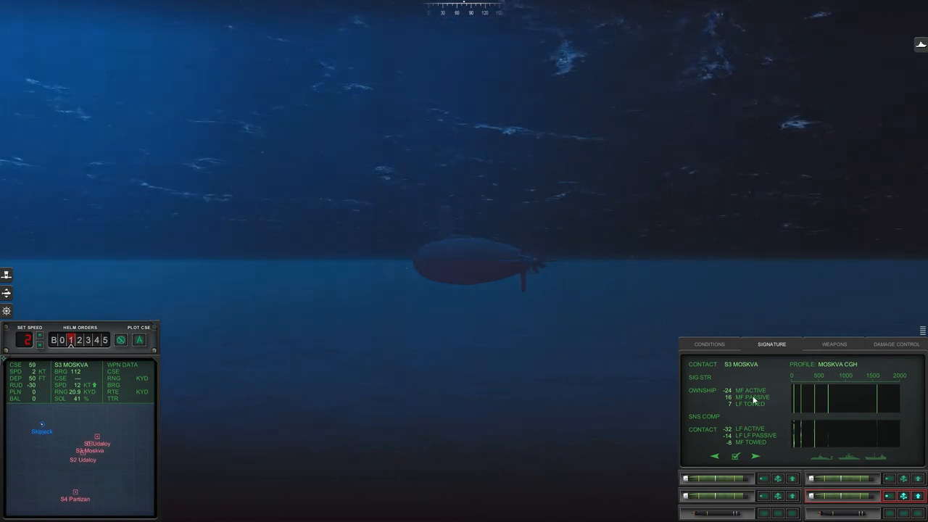
left_click(709, 344)
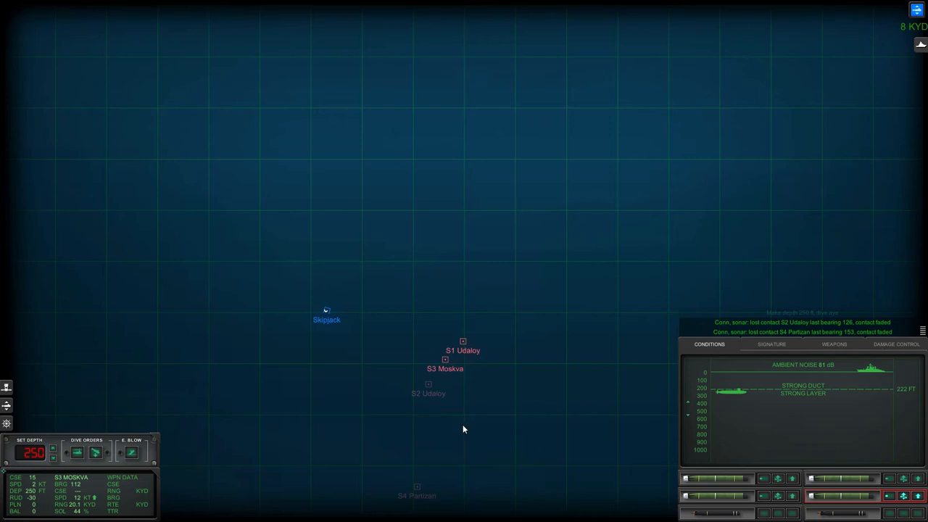
mouse_move(463, 435)
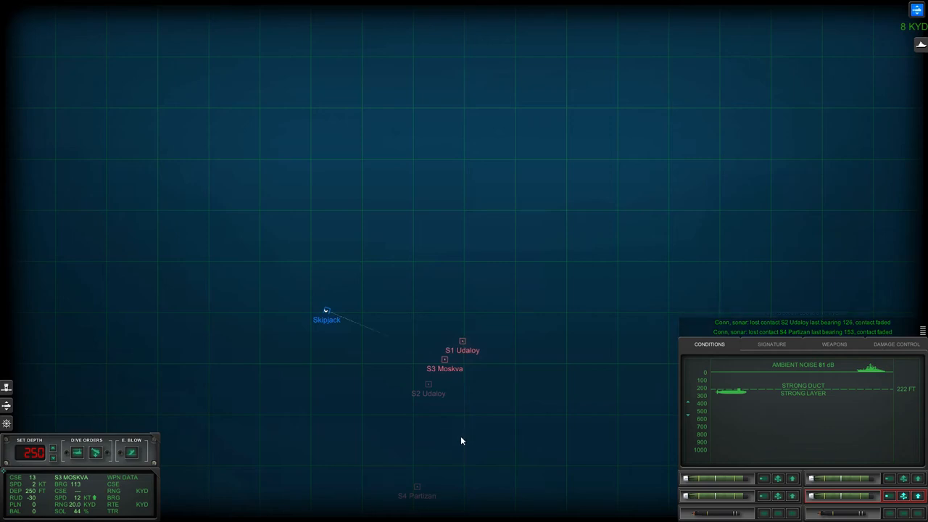
Step: Show the acoustic signature profile for contact S3 Moskva
left_click(772, 344)
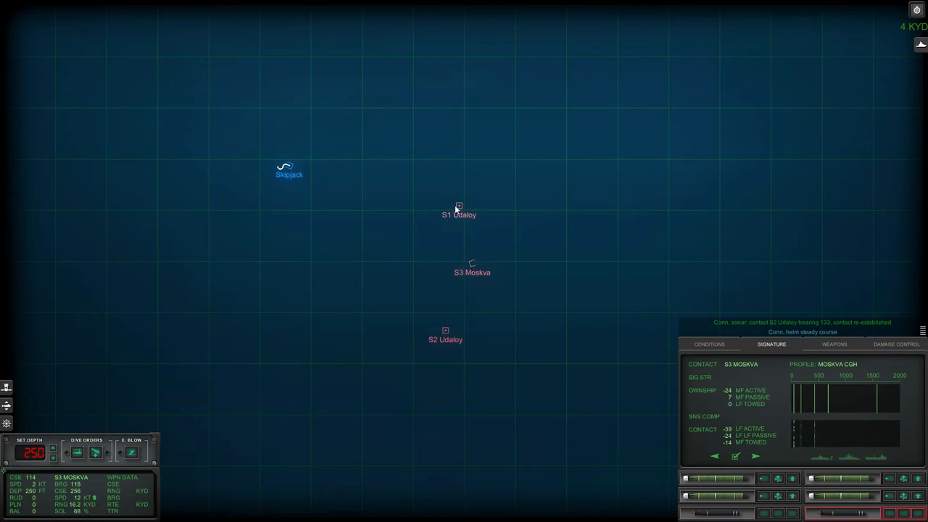
Step: Compare the S1 Udaloy and S3 Moskva signatures, then show sea conditions and ambient noise
left_click(445, 331)
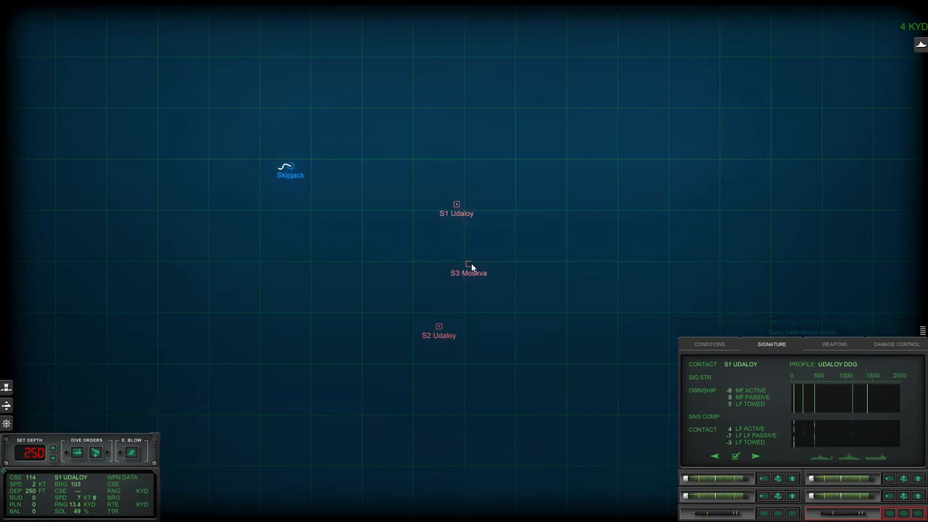
left_click(468, 272)
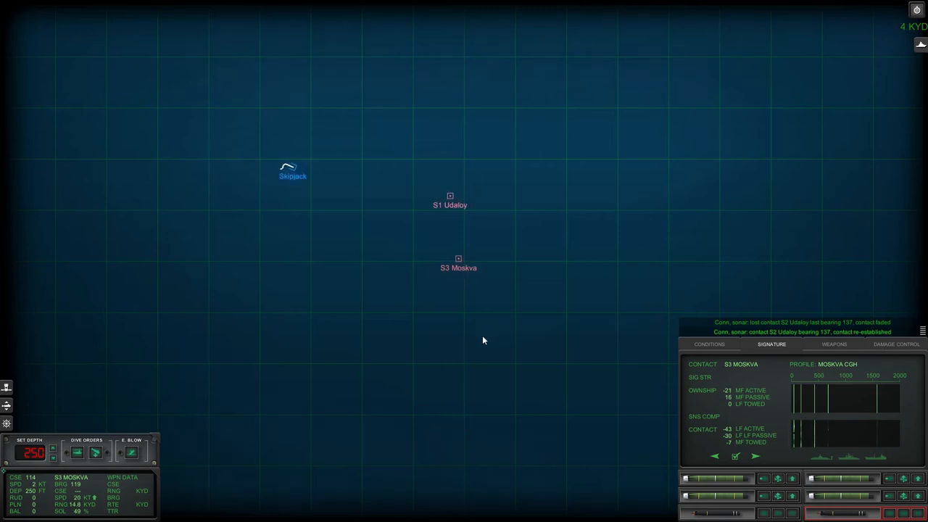
left_click(708, 343)
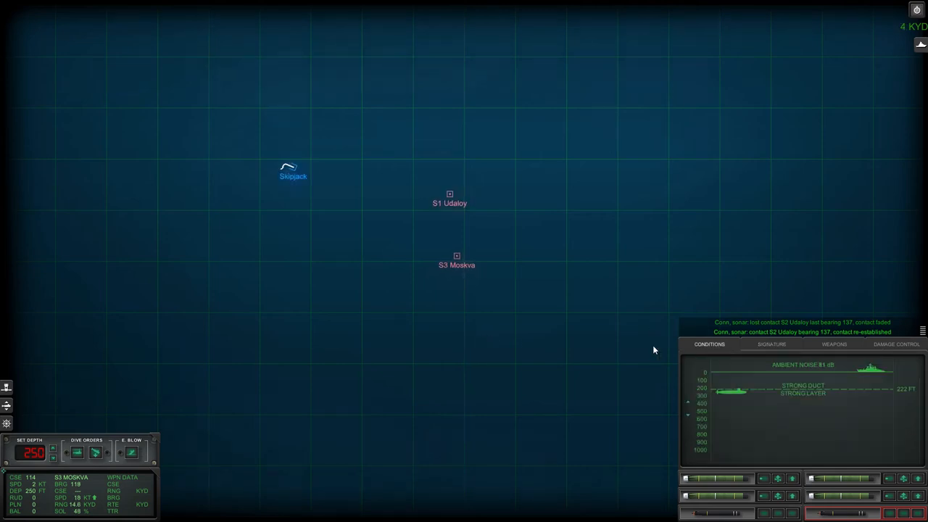
mouse_move(560, 345)
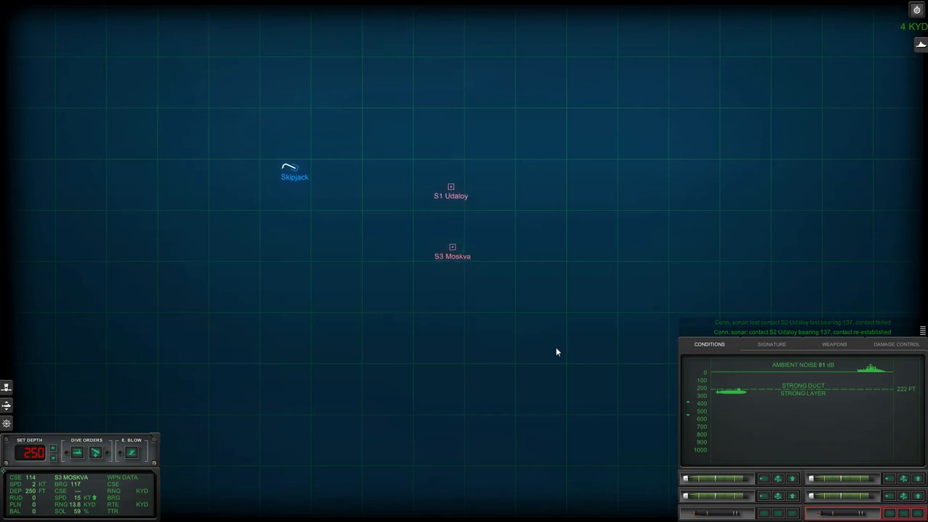
Step: Plot and adjust a new course line onto heading 128
left_click_drag(290, 171, 485, 317)
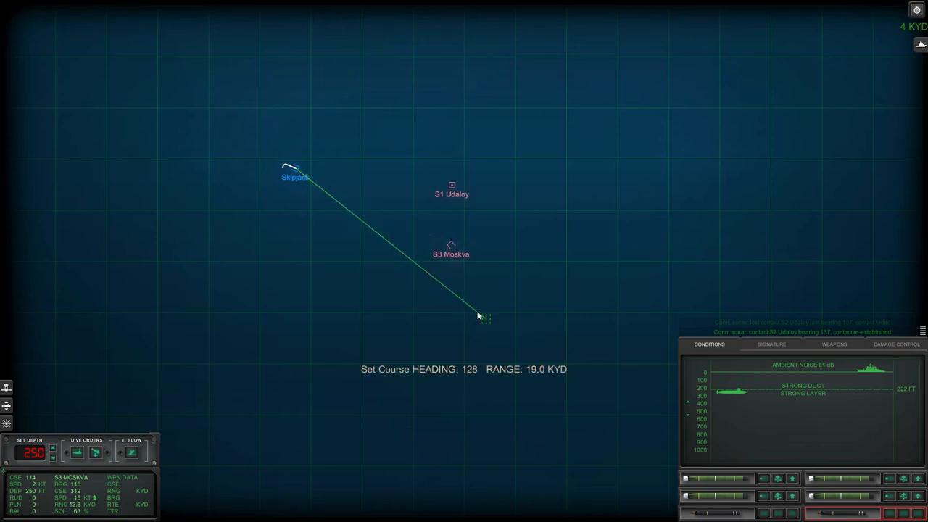
left_click_drag(479, 316, 453, 167)
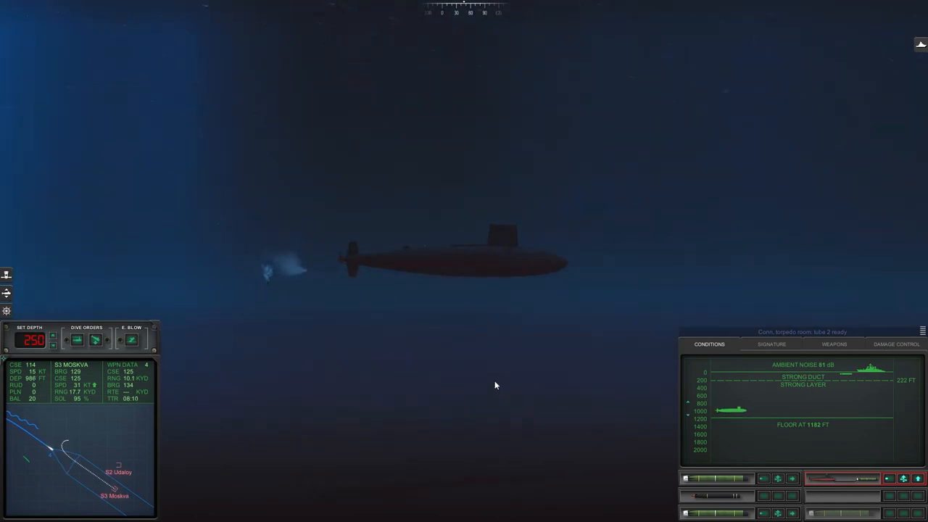
mouse_move(499, 400)
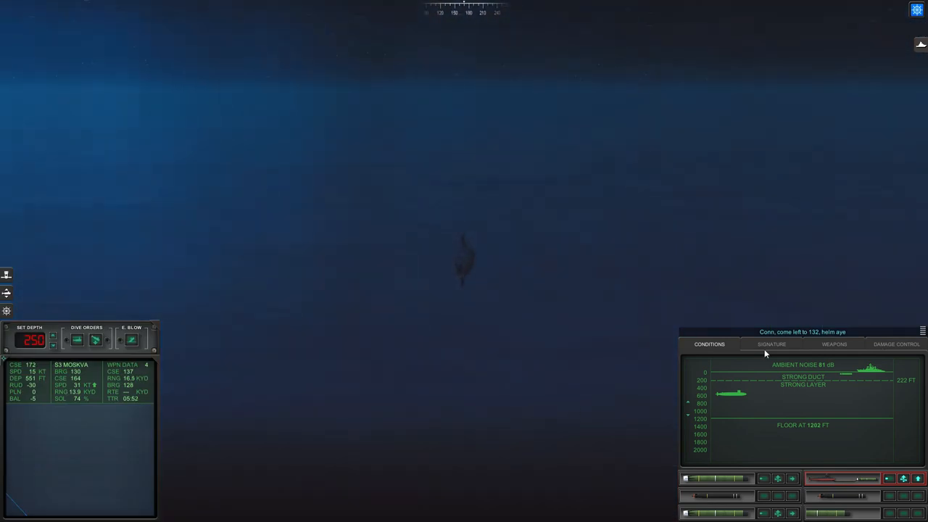
Step: Show the contact signature panel while coming left to course 132
left_click(771, 344)
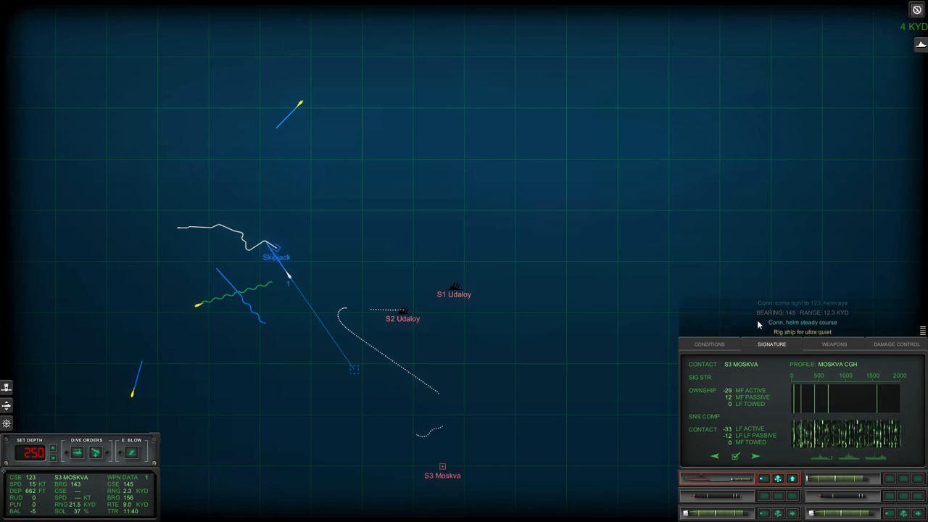
mouse_move(244, 429)
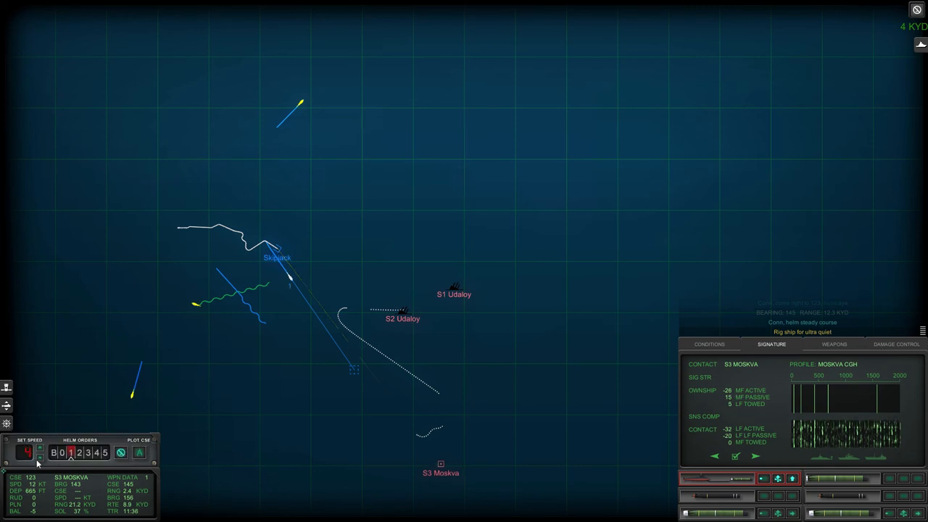
left_click(26, 453)
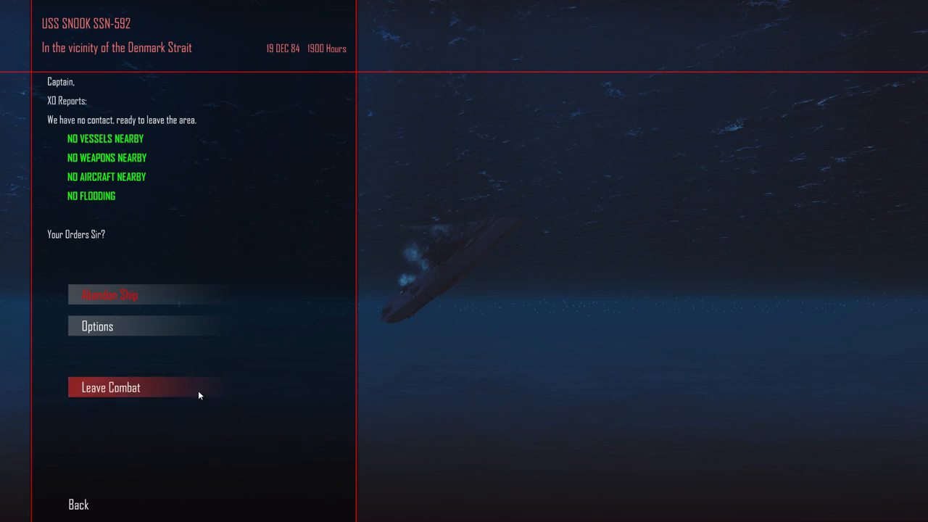
Step: Leave combat and view the after action report listing both Udaloys and Moskva sunk
left_click(110, 387)
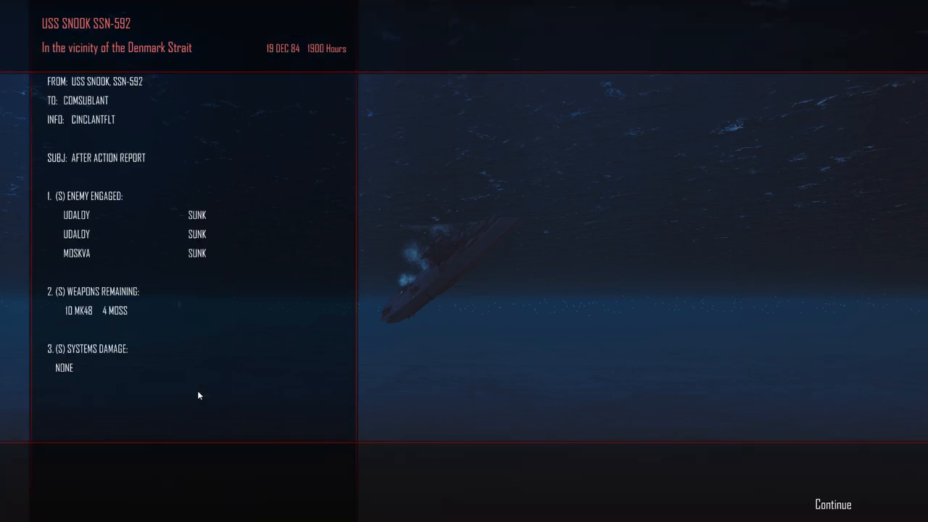
mouse_move(792, 508)
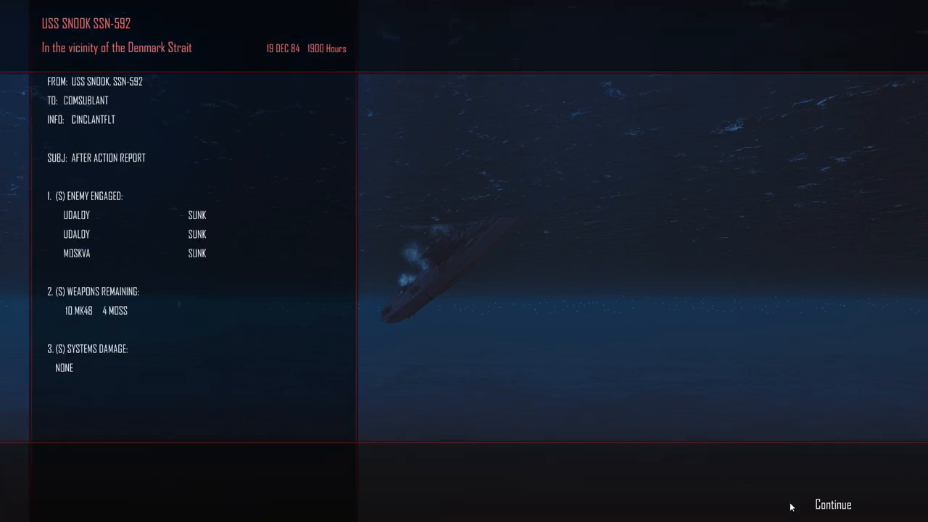